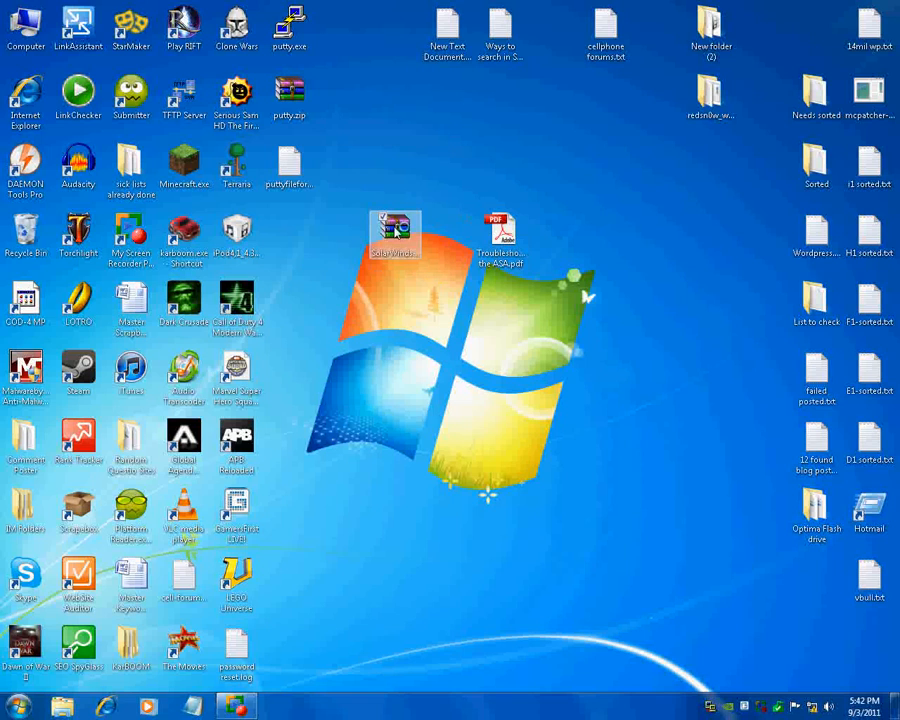
Launch SolarWinds TFTP Server from the Start menu so its log window appears.
double_click(394, 230)
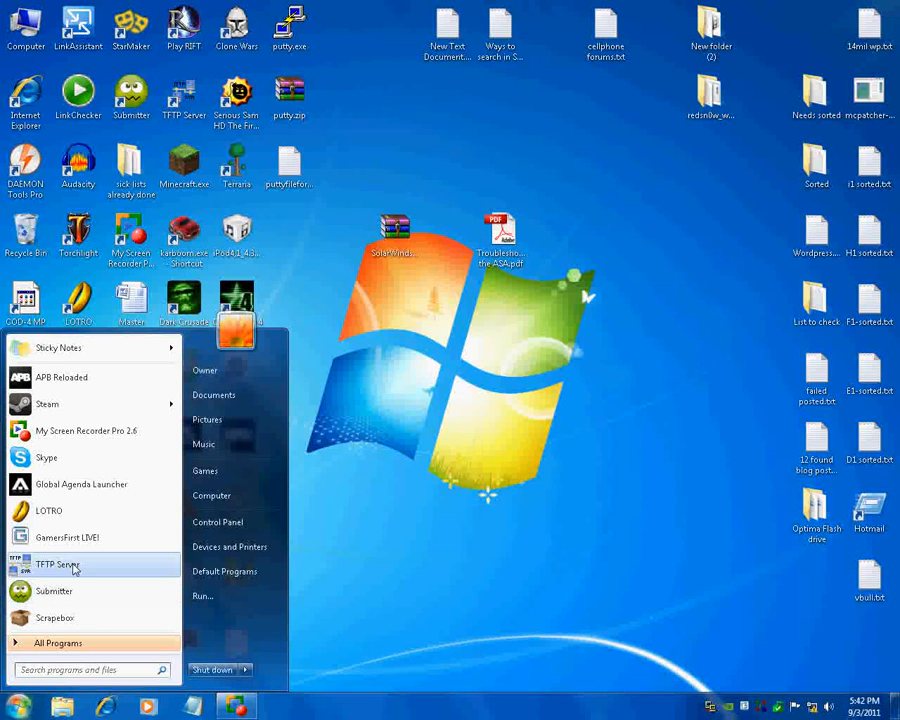
left_click(58, 564)
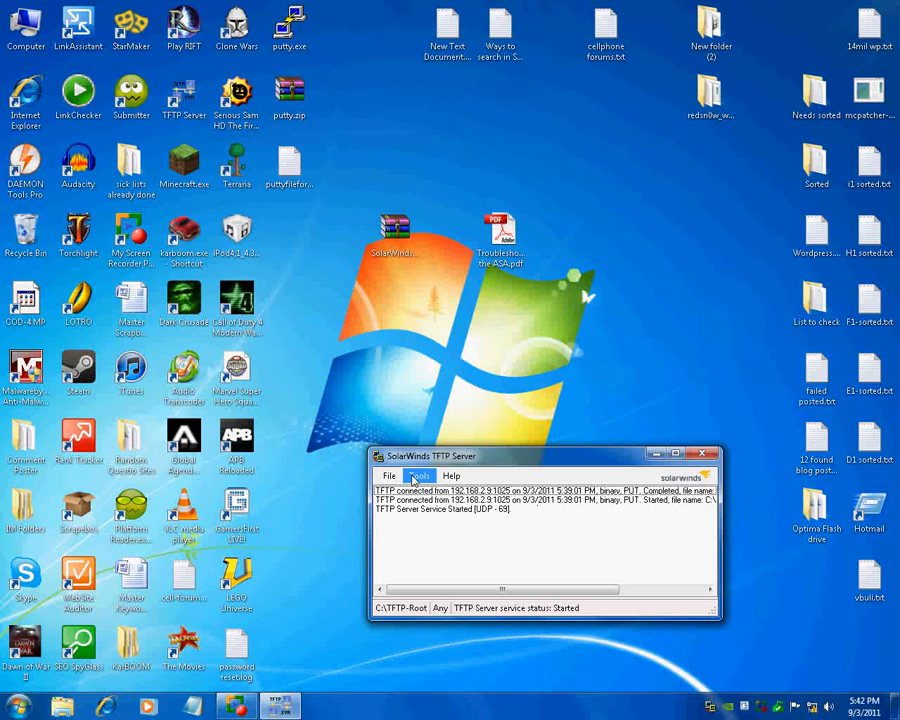
Bring up the TFTP server configuration via File > Configure, showing the General settings.
left_click(420, 476)
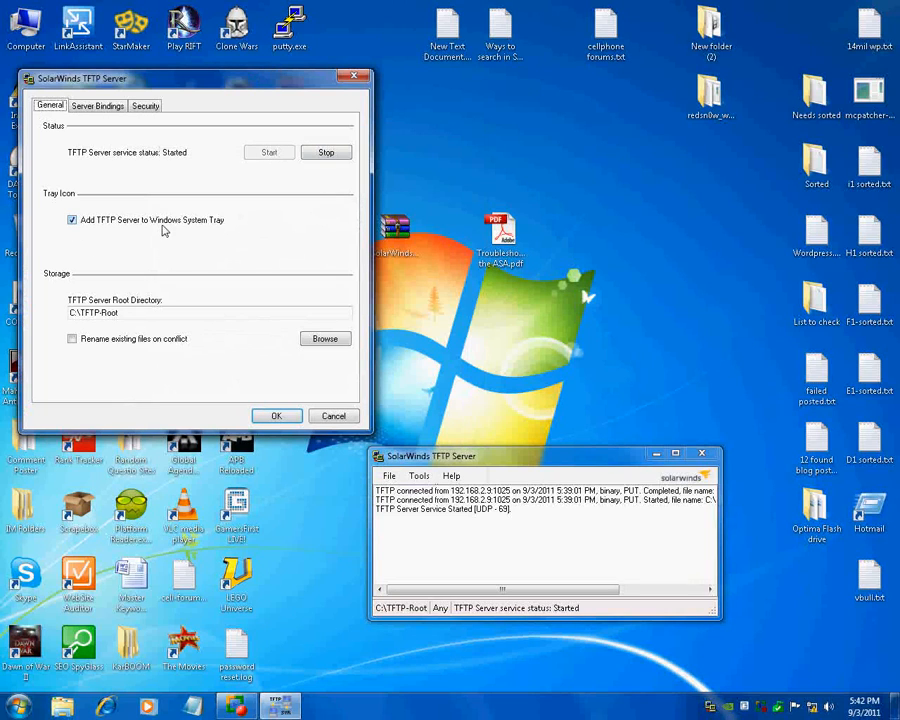
mouse_move(216, 114)
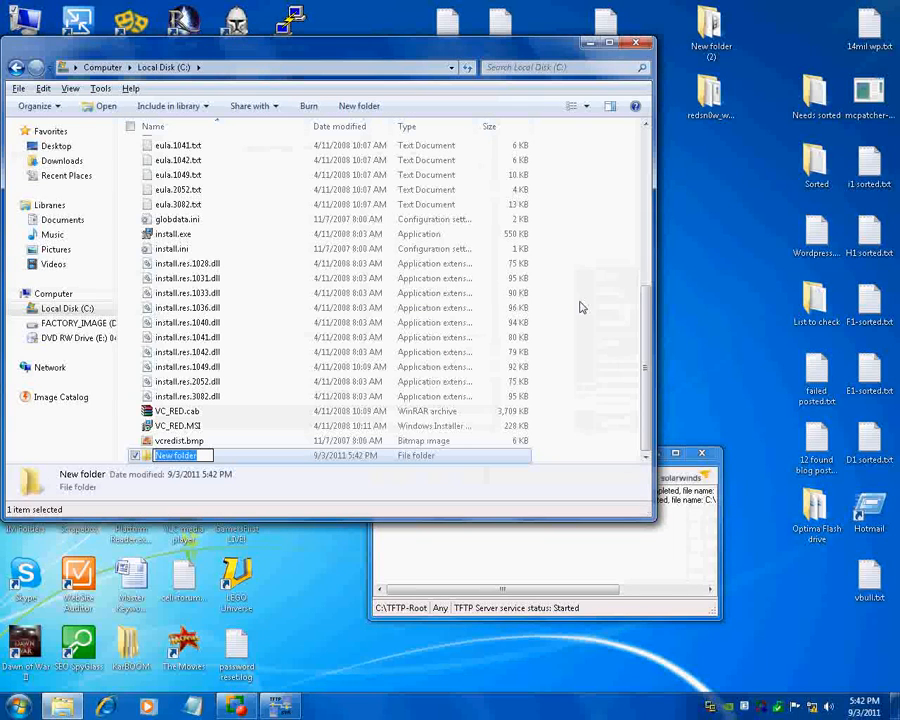
Create a new folder on C: named 'ASA Files'.
type("ASA")
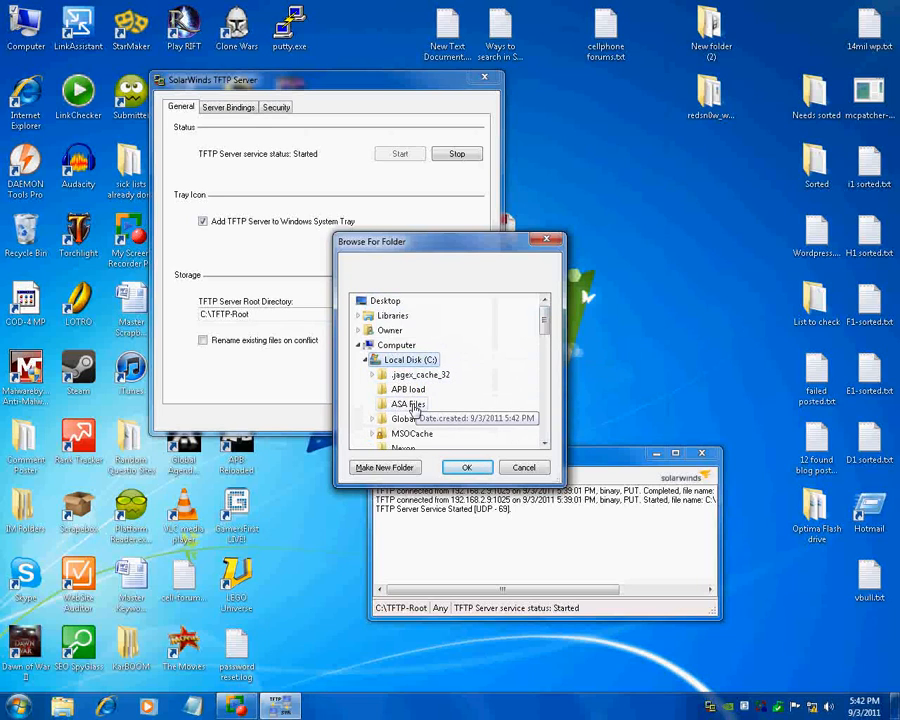
Make C:\ASA Files the TFTP root directory.
left_click(404, 404)
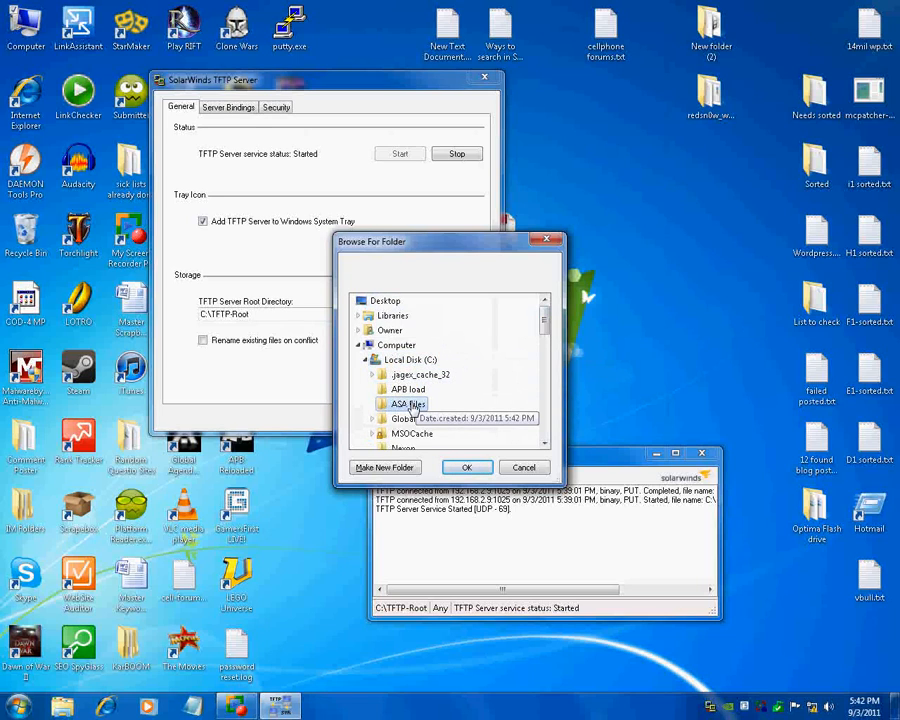
left_click(466, 468)
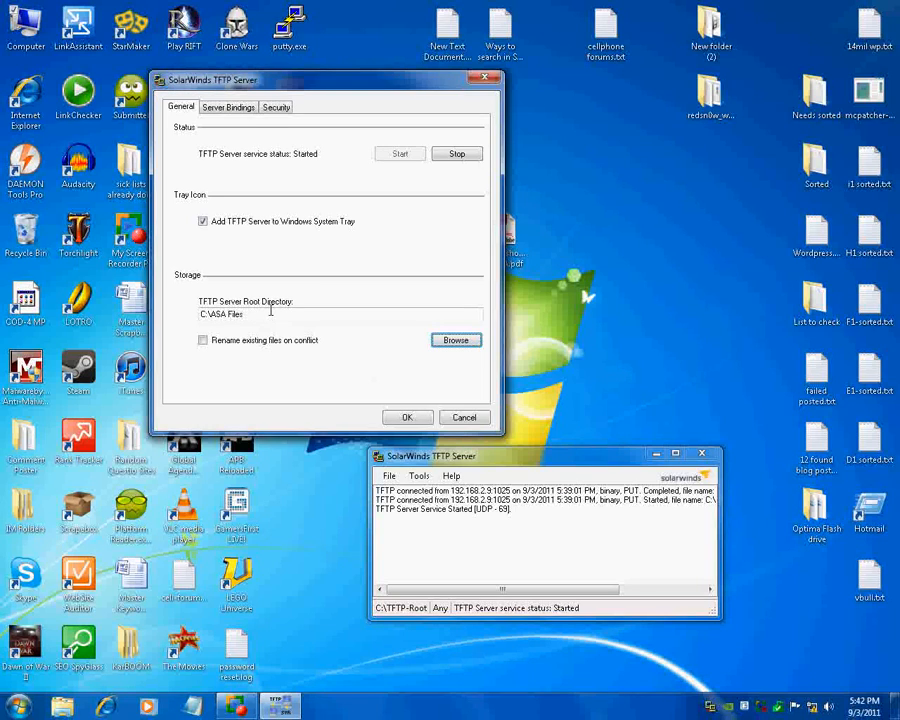
Review the Server Bindings and Security settings, then return to General.
left_click(228, 106)
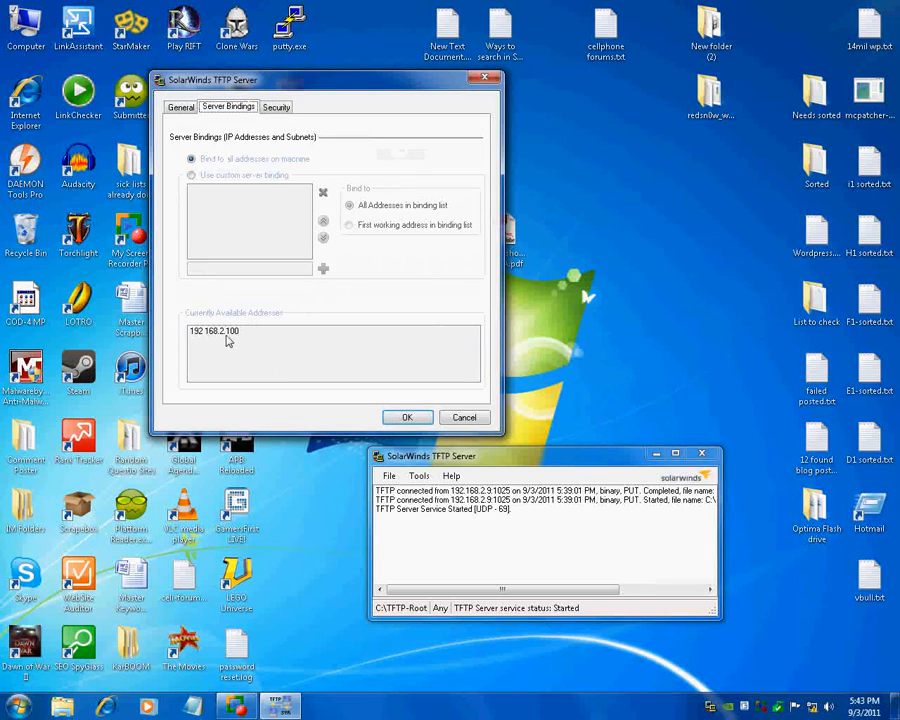
mouse_move(252, 304)
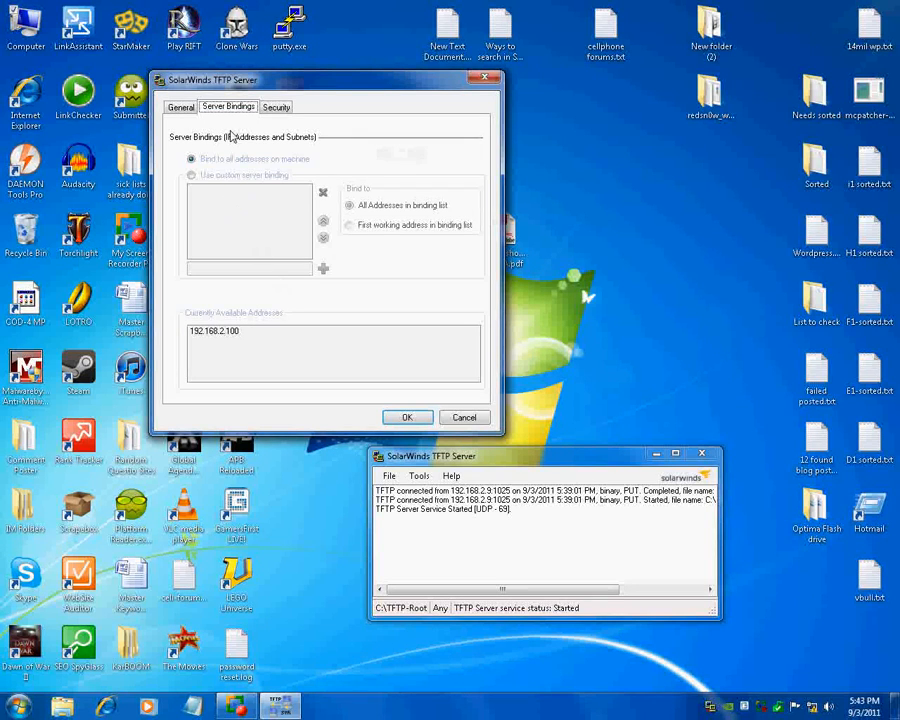
left_click(276, 106)
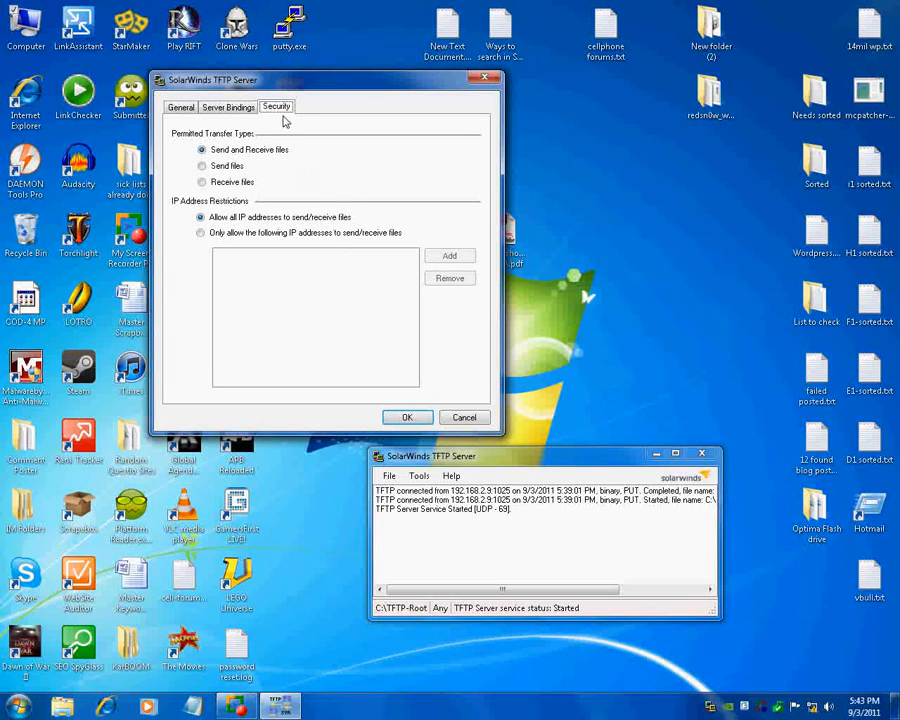
left_click(228, 108)
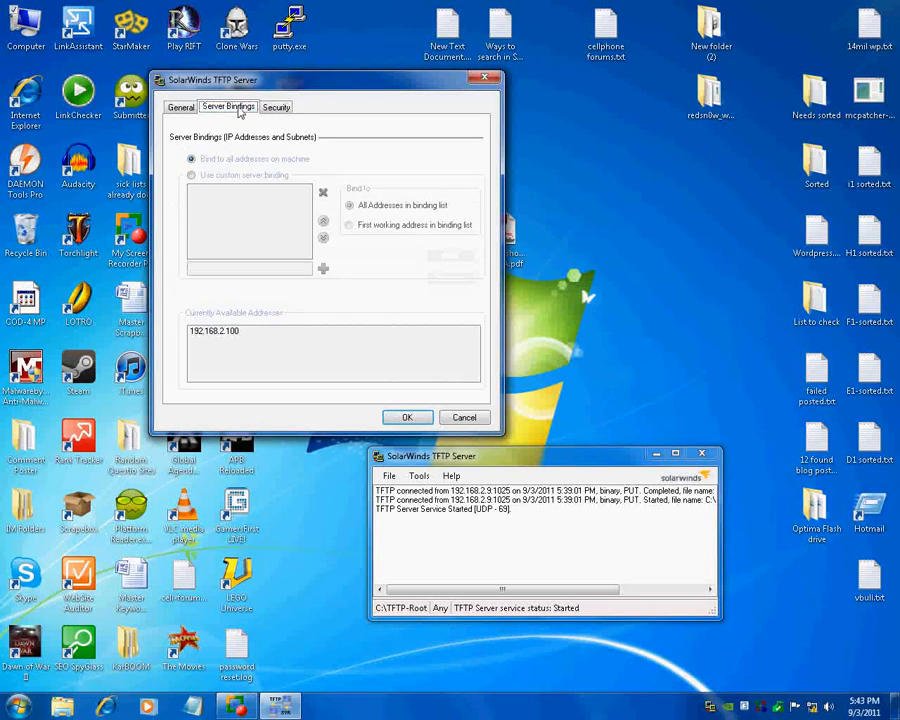
left_click(180, 108)
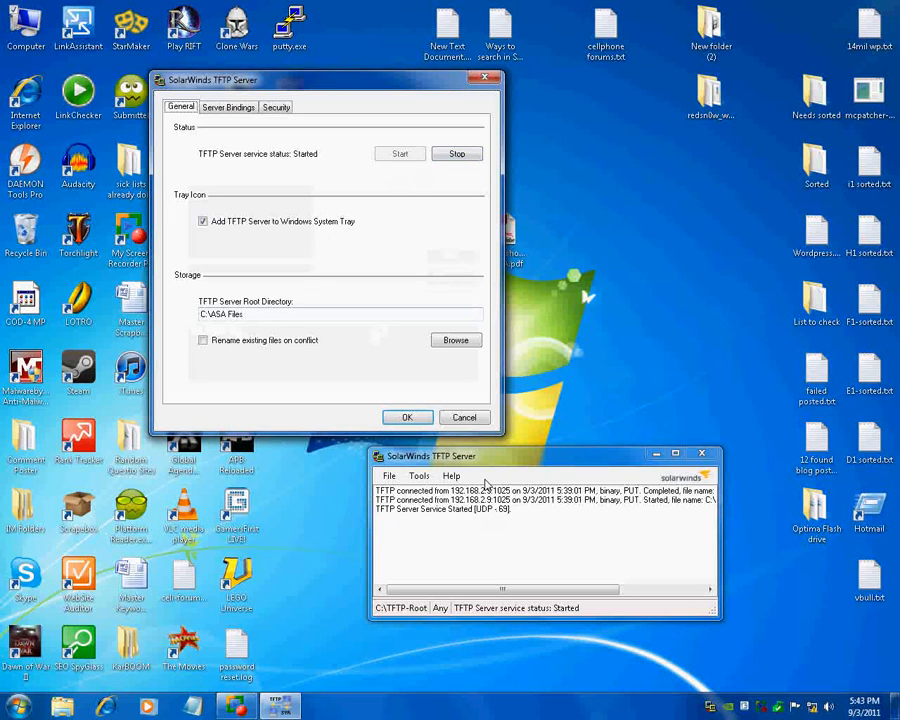
Restart the TFTP service and apply the settings, leaving it serving from C:\ASA Files.
left_click(456, 152)
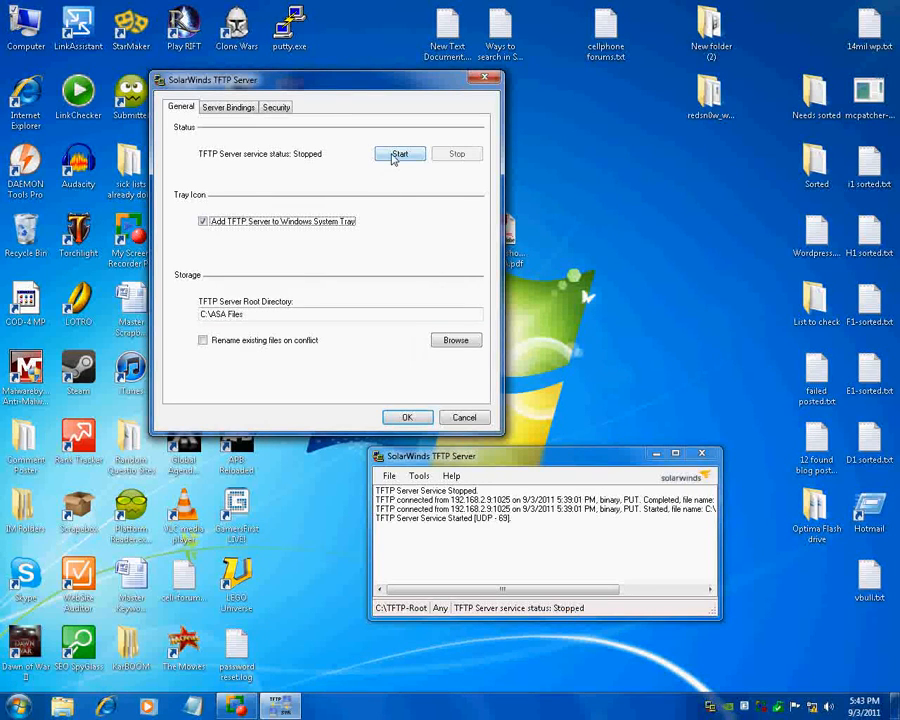
left_click(400, 152)
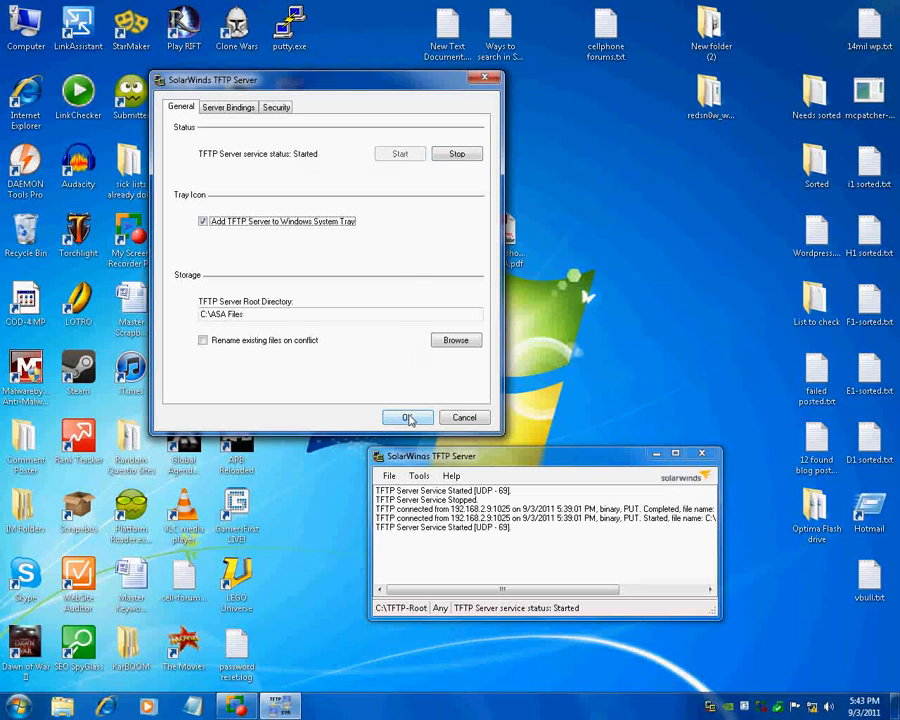
left_click(408, 418)
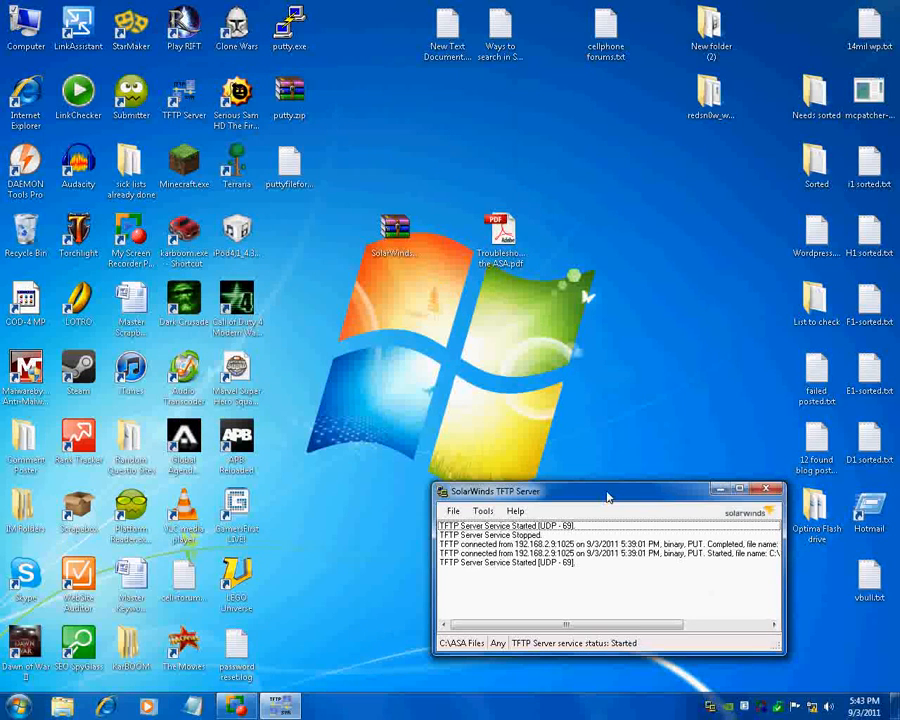
mouse_move(608, 482)
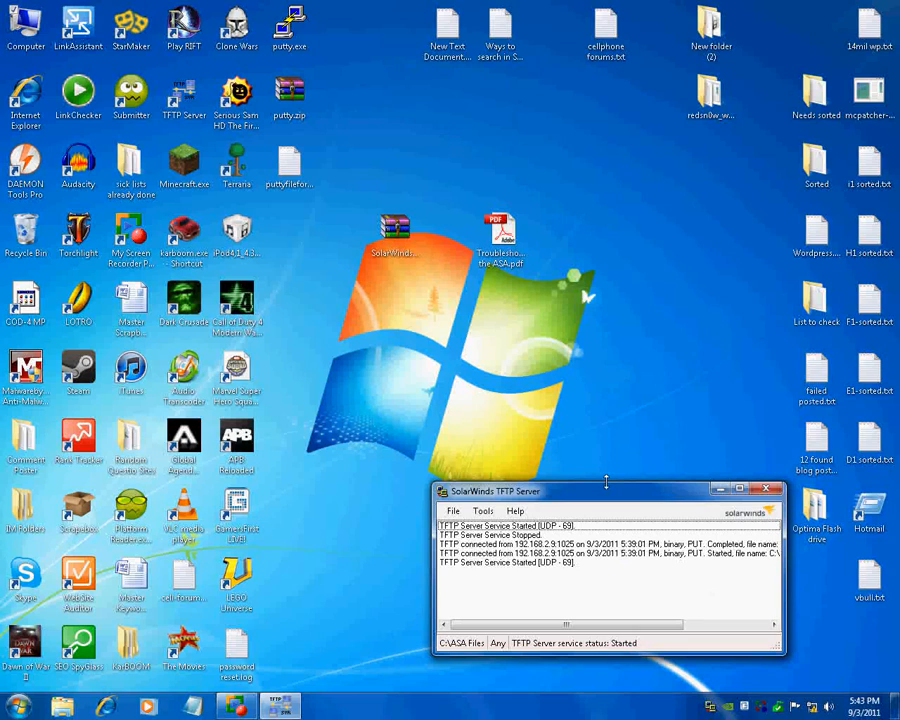
mouse_move(344, 464)
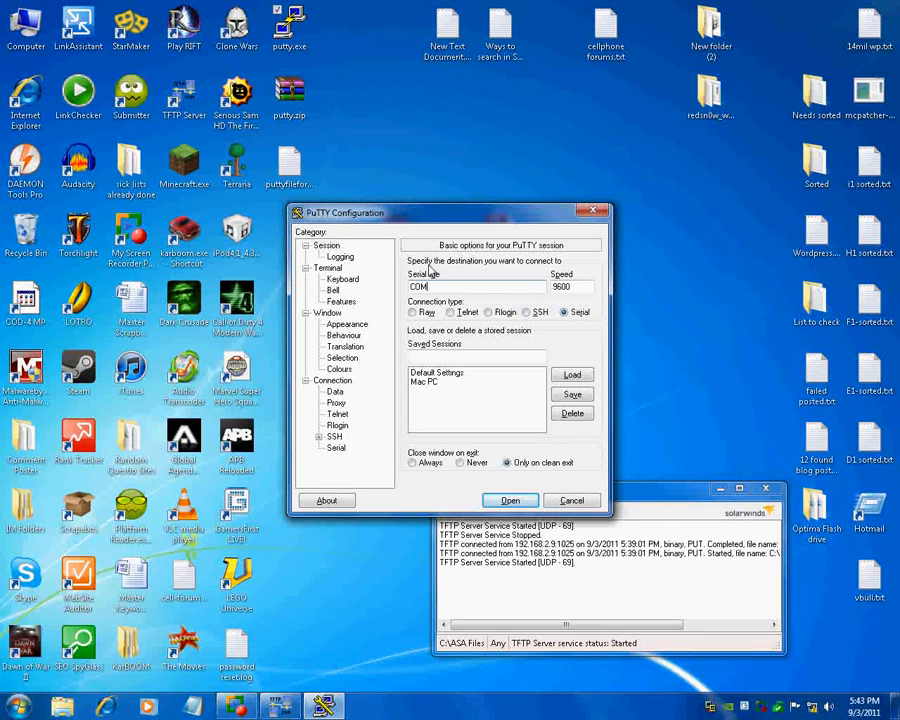
Start a PuTTY serial console session on COM1 at 9600 baud.
left_click(510, 500)
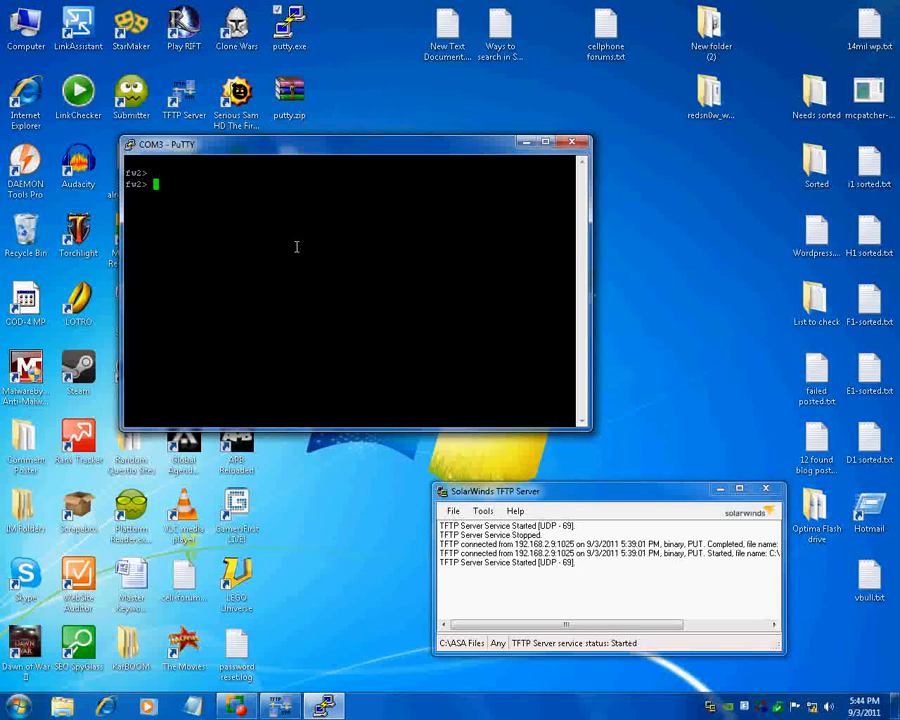
Enter privileged mode with enable and list the firewall interfaces with show int.
type("enab")
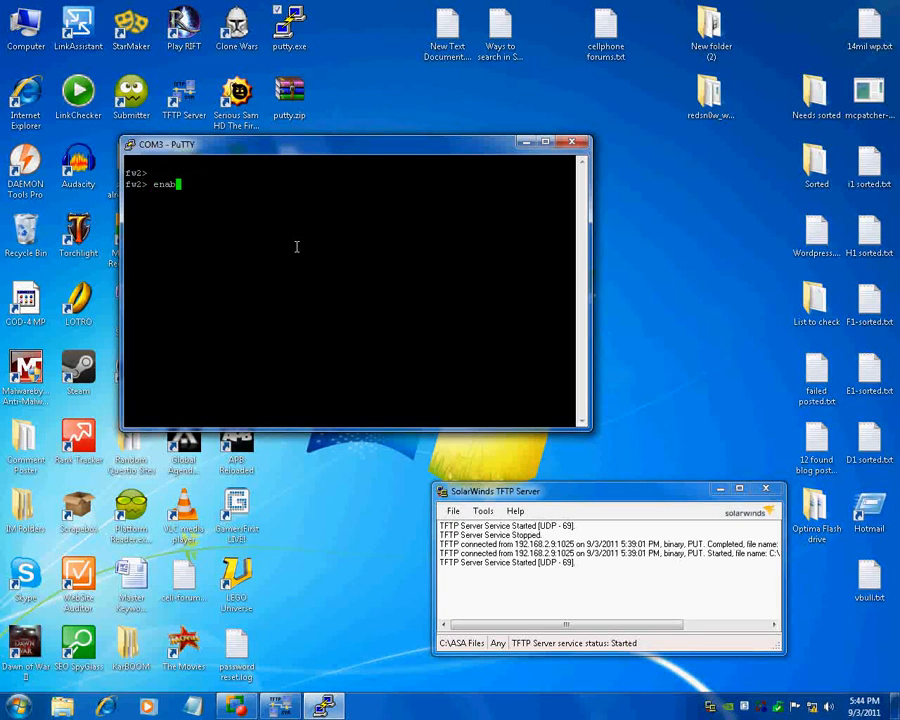
type("enable")
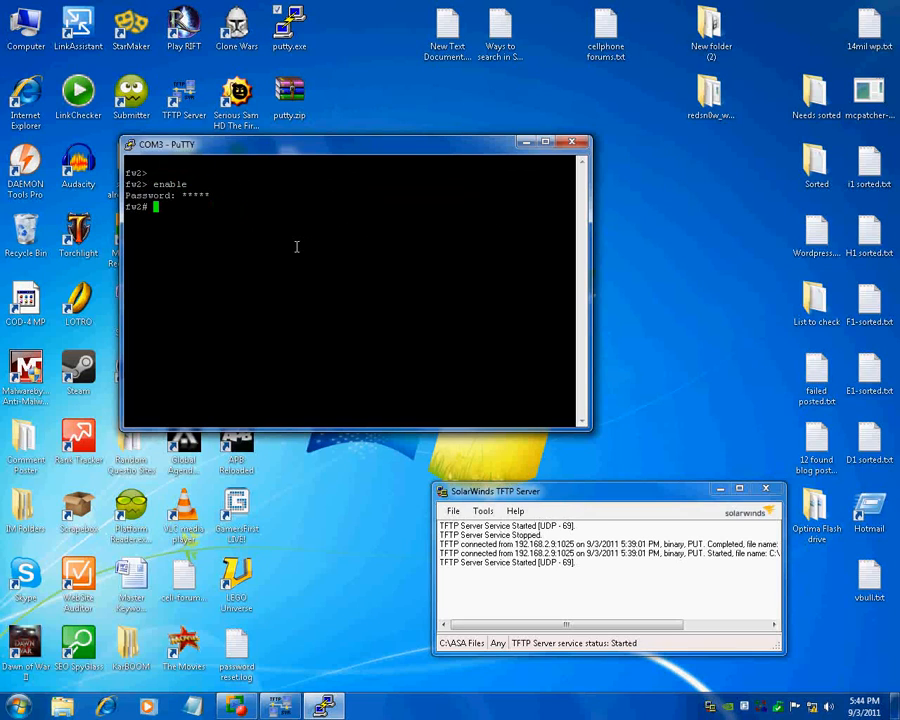
type("show int")
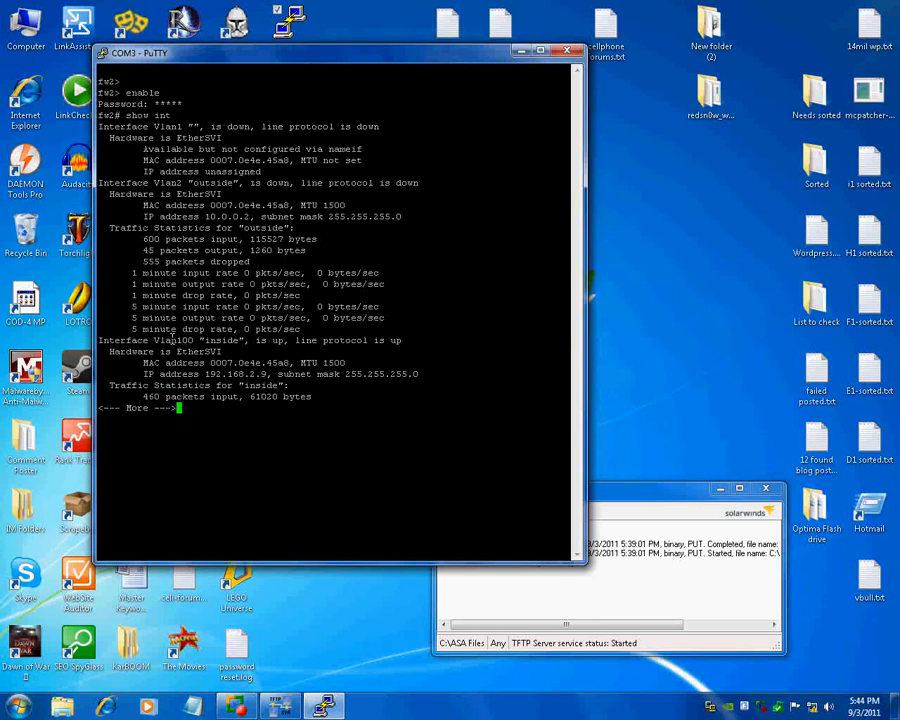
mouse_move(388, 340)
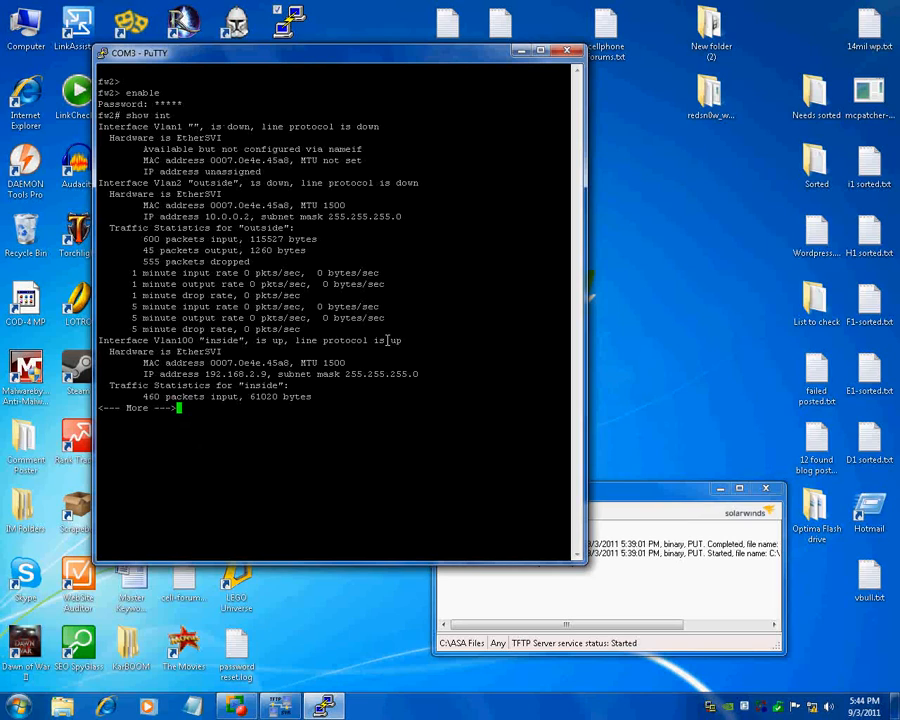
mouse_move(402, 342)
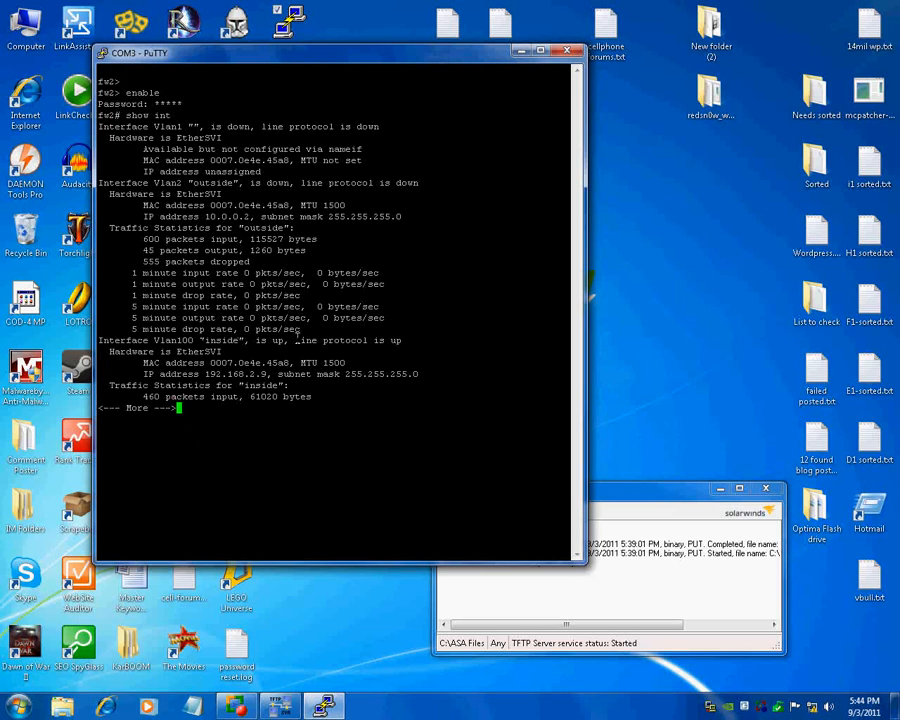
key("space")
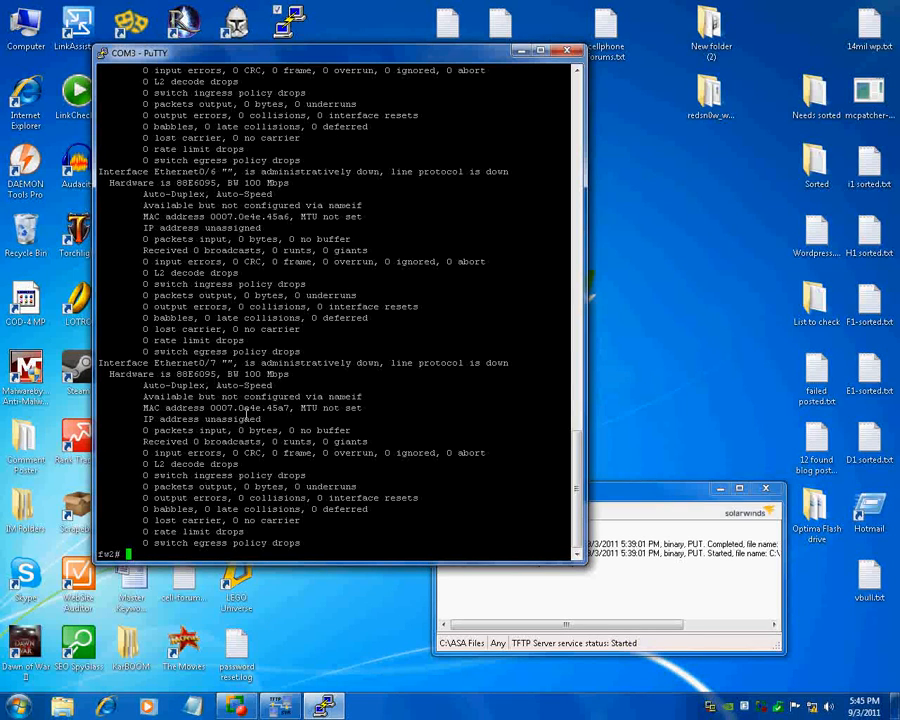
Enter config t, select int vlan 100 and issue no shutdown on it.
type("co")
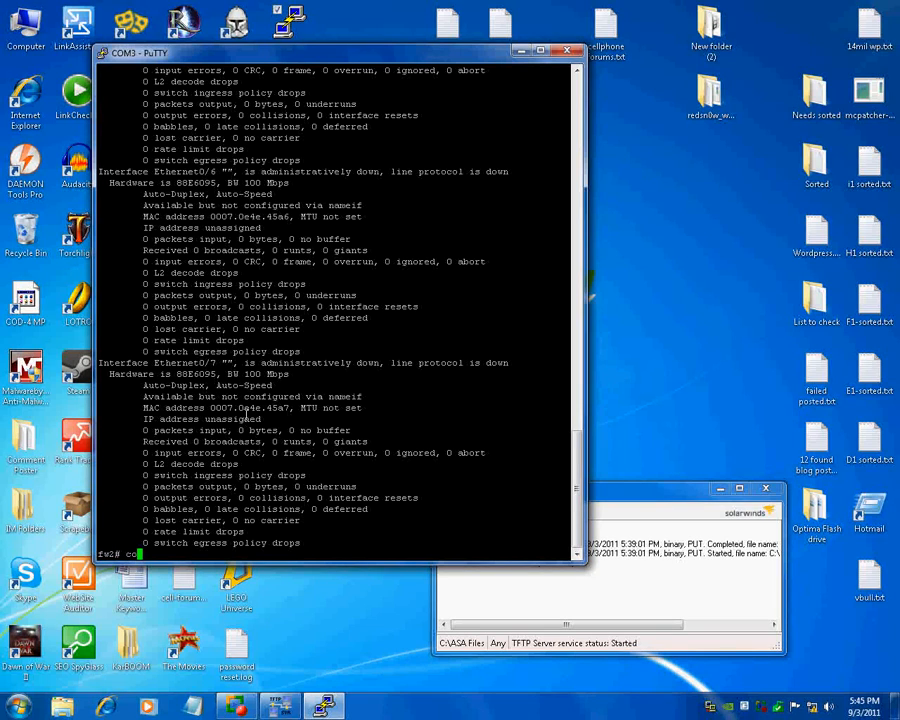
type("config")
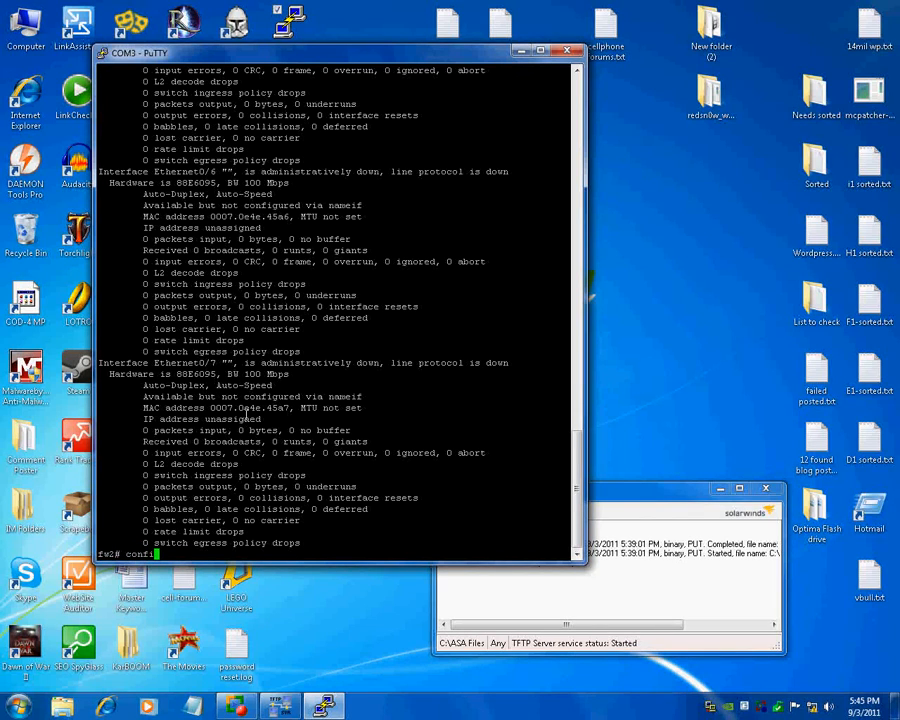
type("int vlan 100")
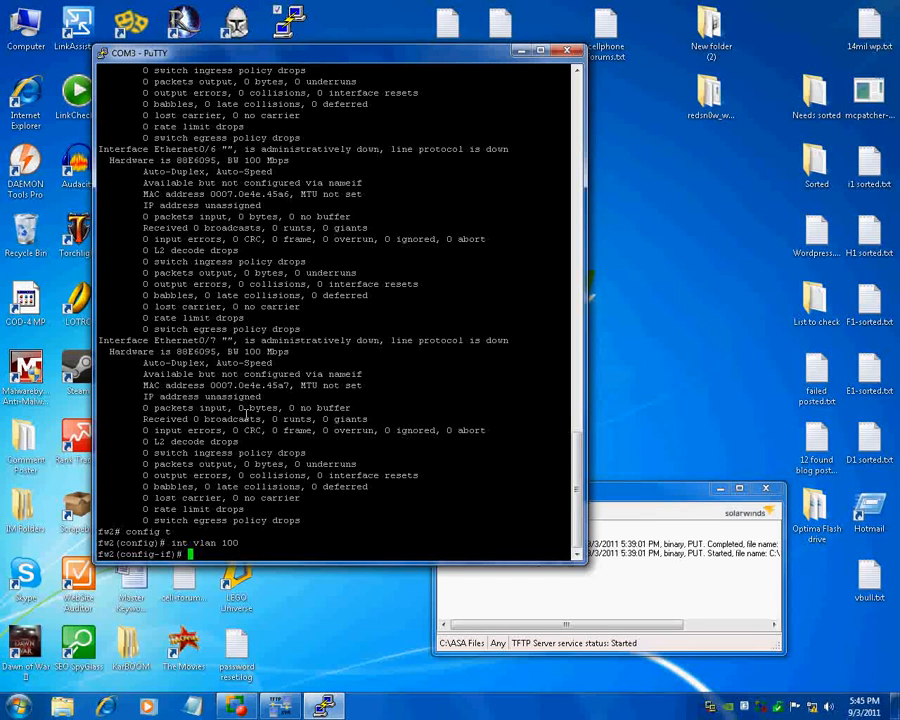
type("no shutd")
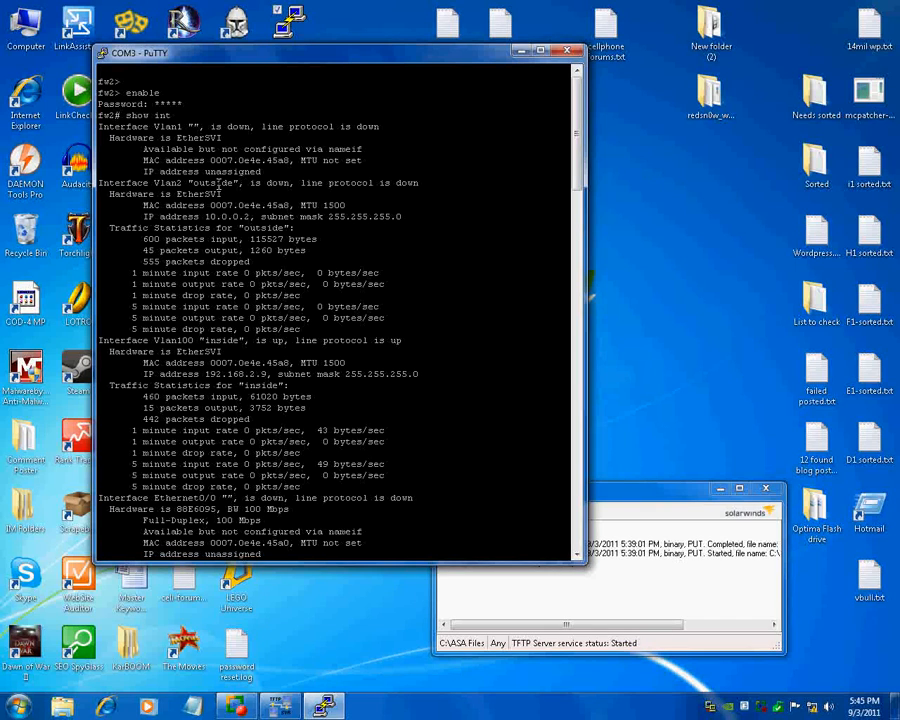
mouse_move(148, 338)
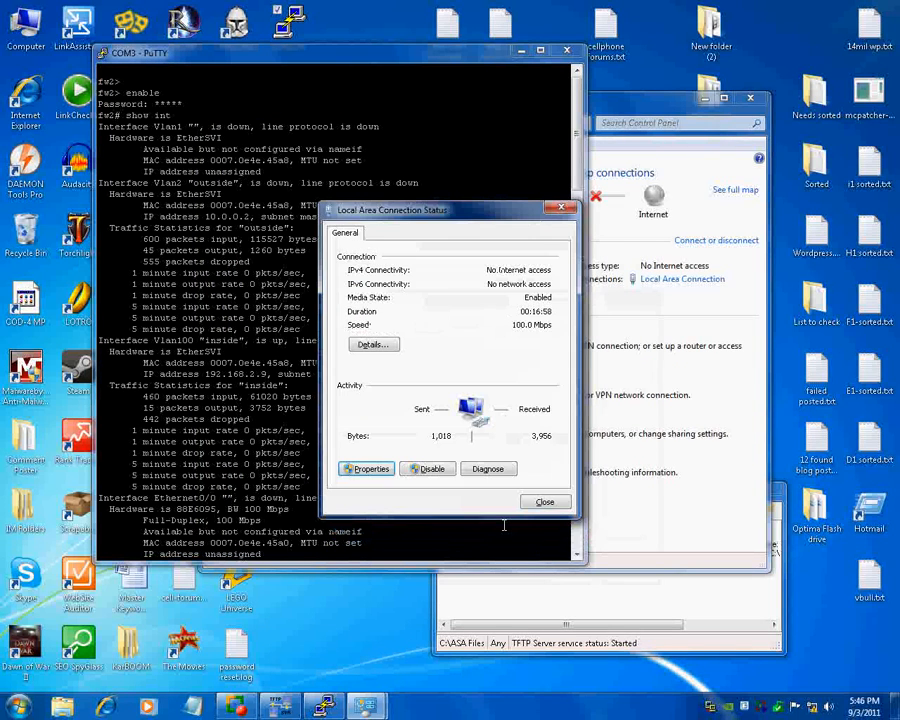
Check VLAN 100 with show int and prepare a ping to 192.168.2.100.
left_click(544, 500)
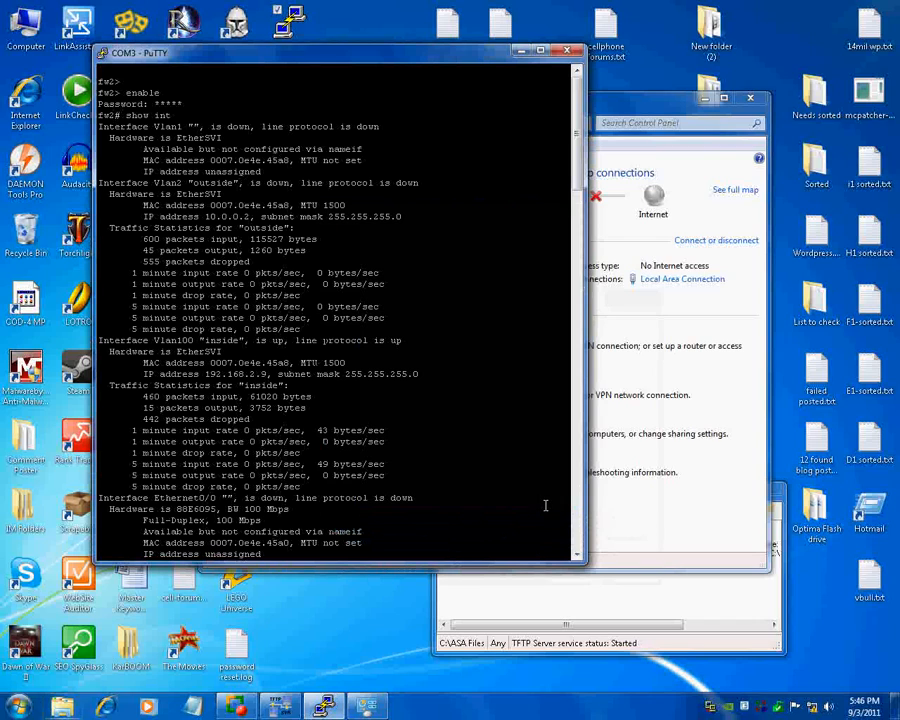
mouse_move(436, 436)
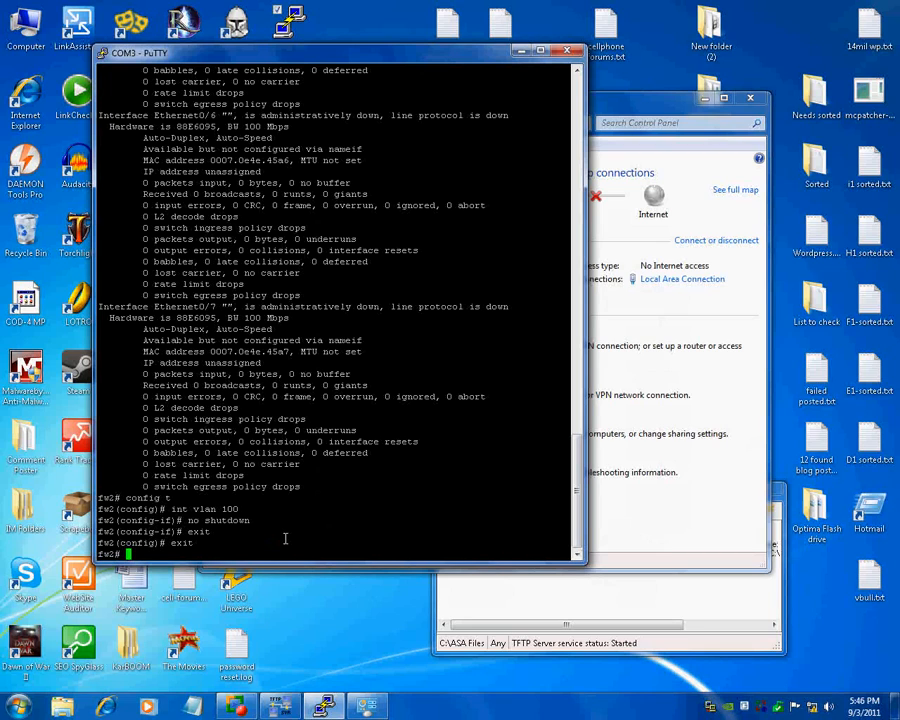
type("show int")
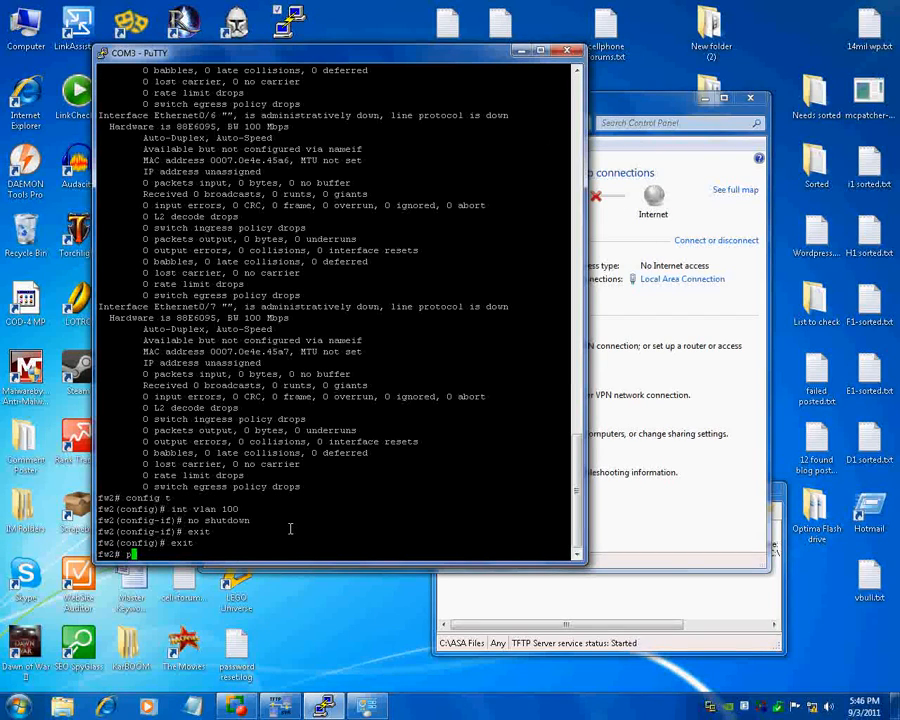
type("ping 192.")
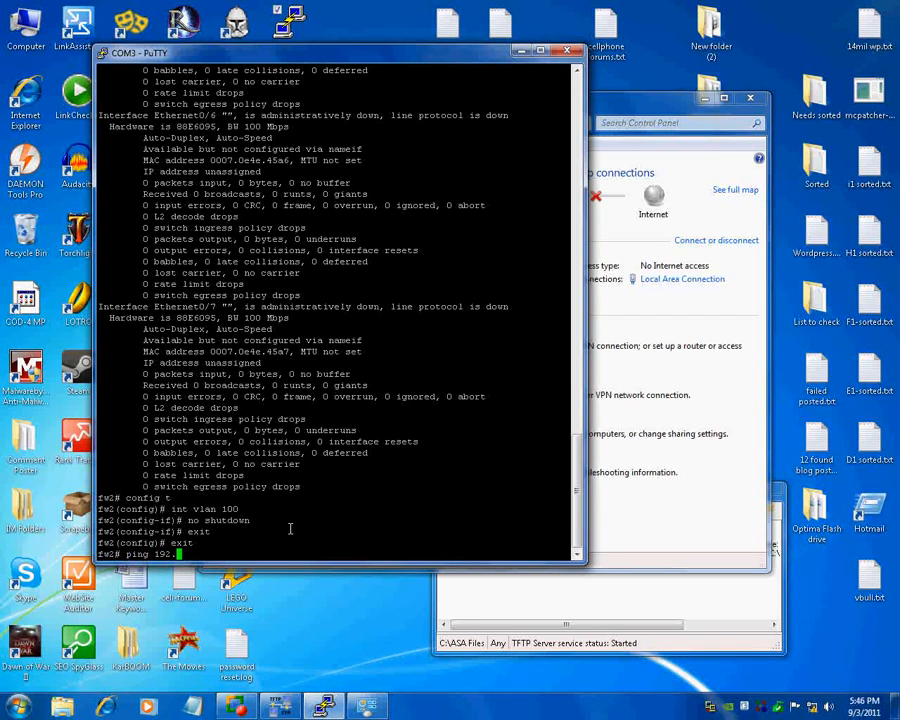
type("168.2.")
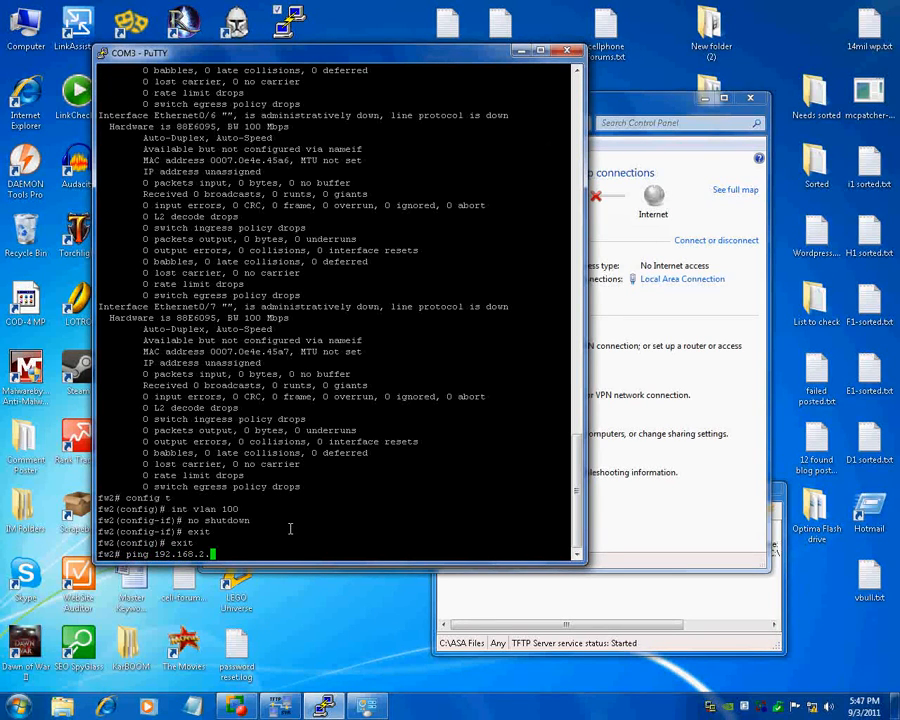
type("100")
type("show flash")
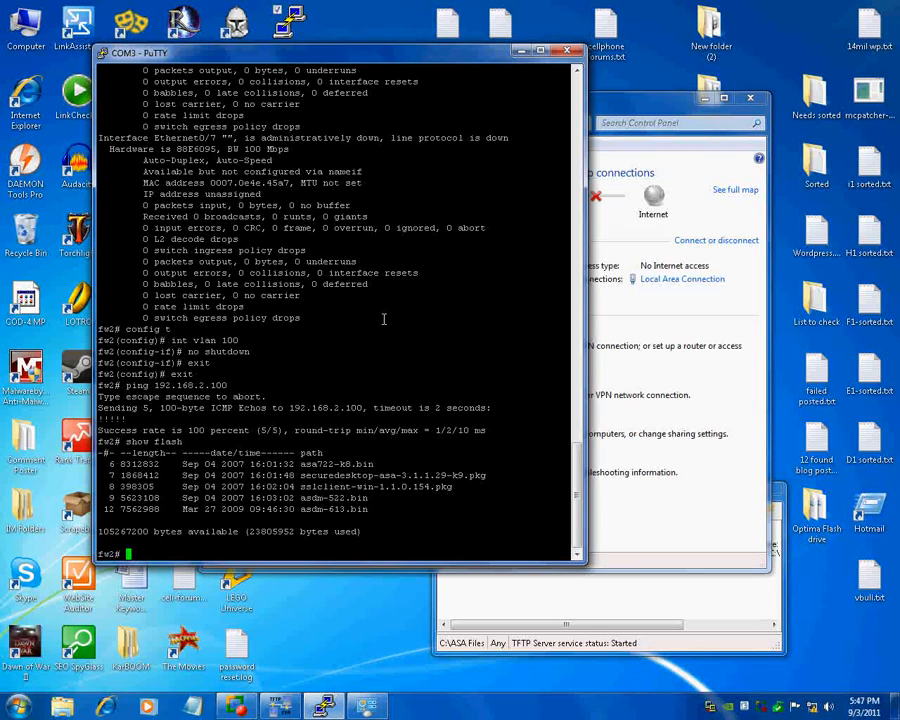
Copy asa722-k8.bin from flash to the TFTP server at 192.168.2.100.
type("copy t")
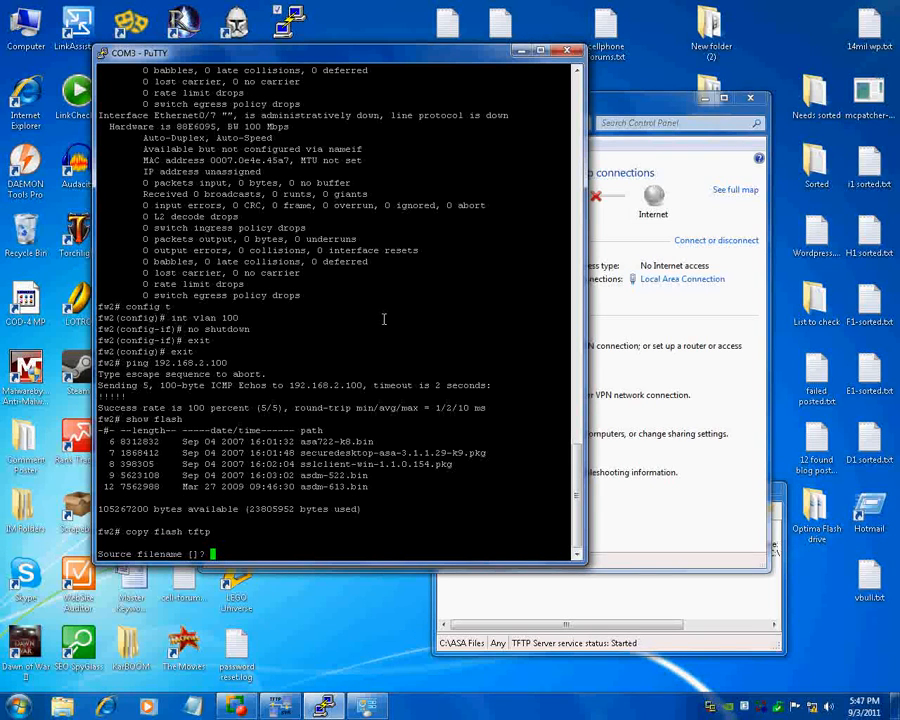
type("asa7")
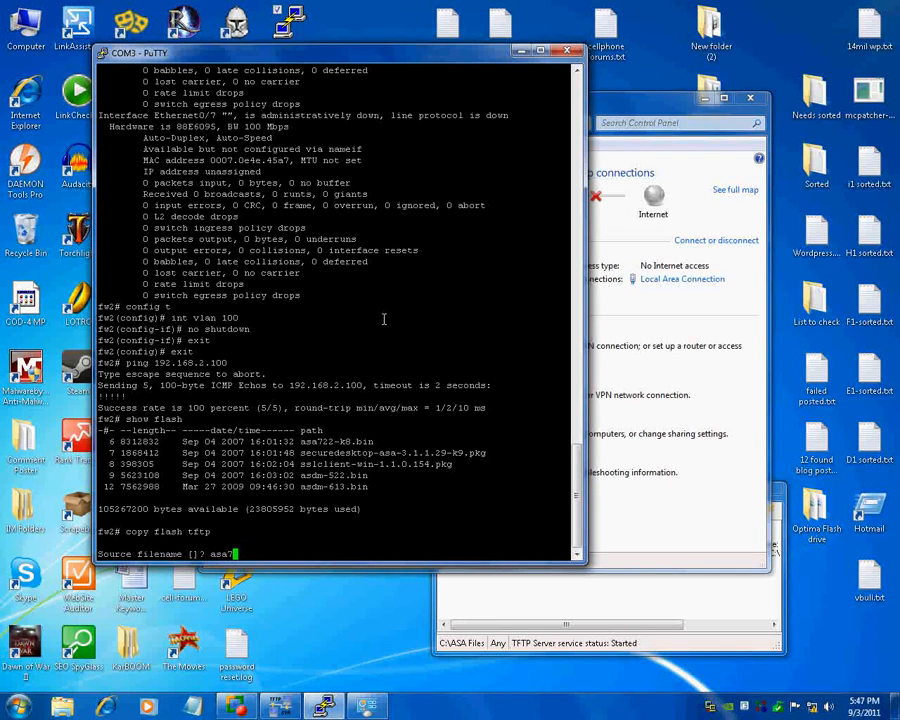
type("22-")
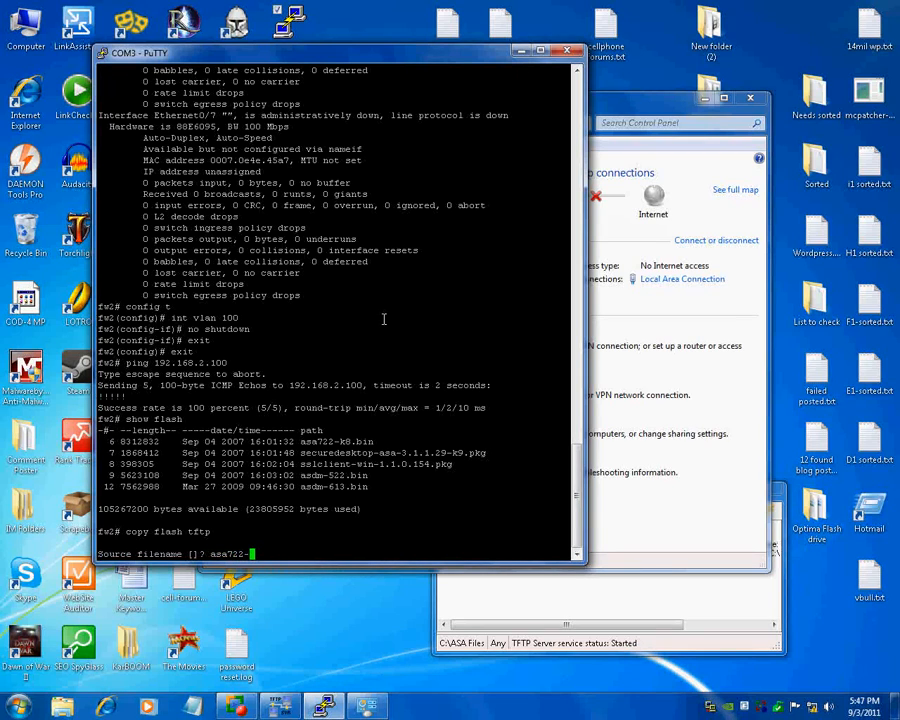
type("-k")
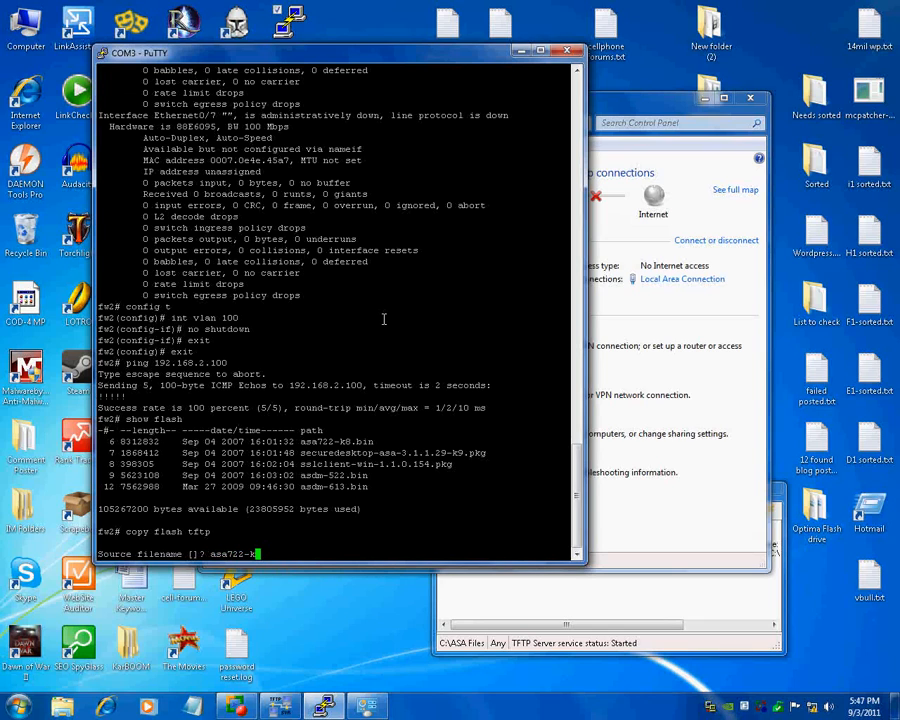
type("192")
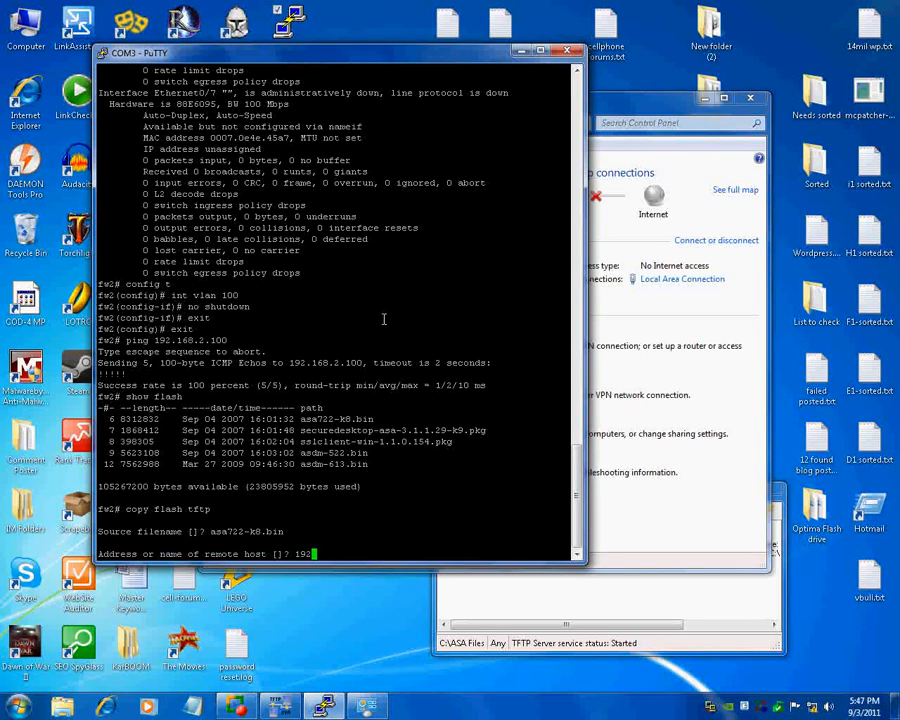
type("168.")
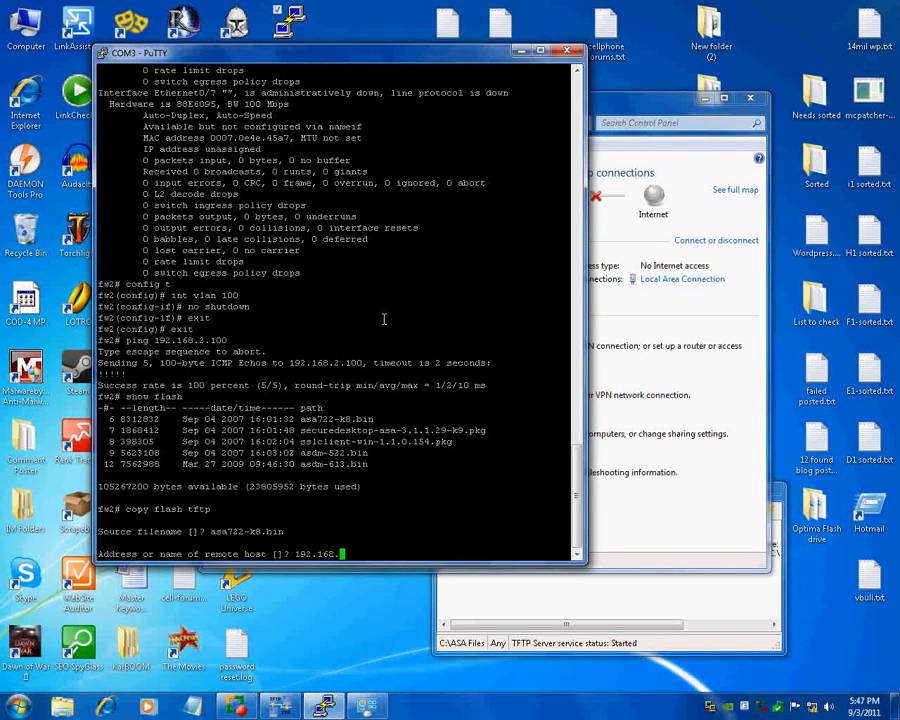
type("100")
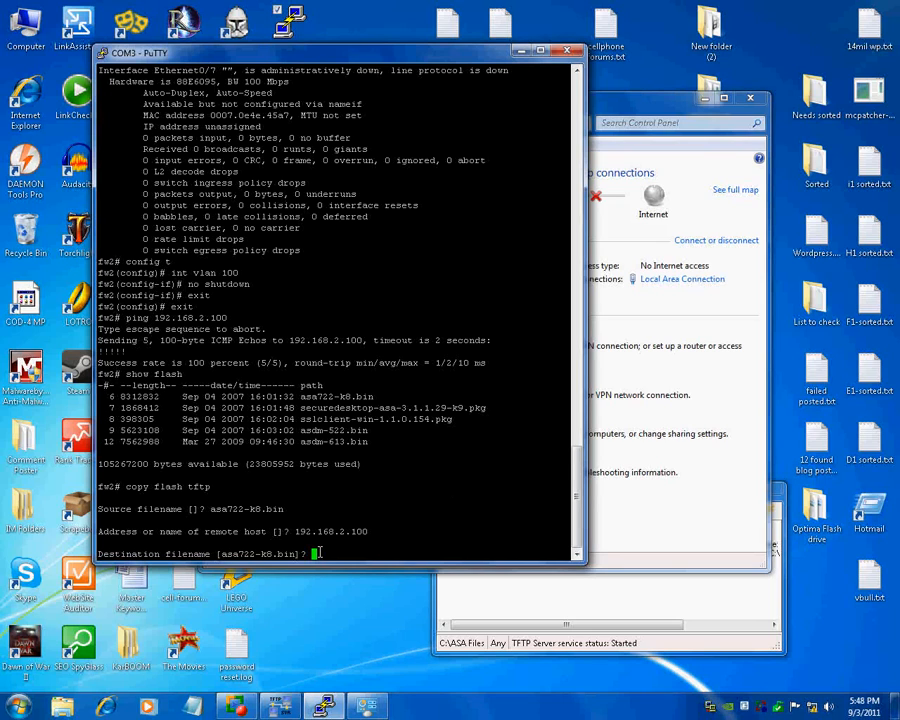
Start the transfer, confirm asa722-k8.bin is in C:\ASA Files, and close Explorer.
key("Return")
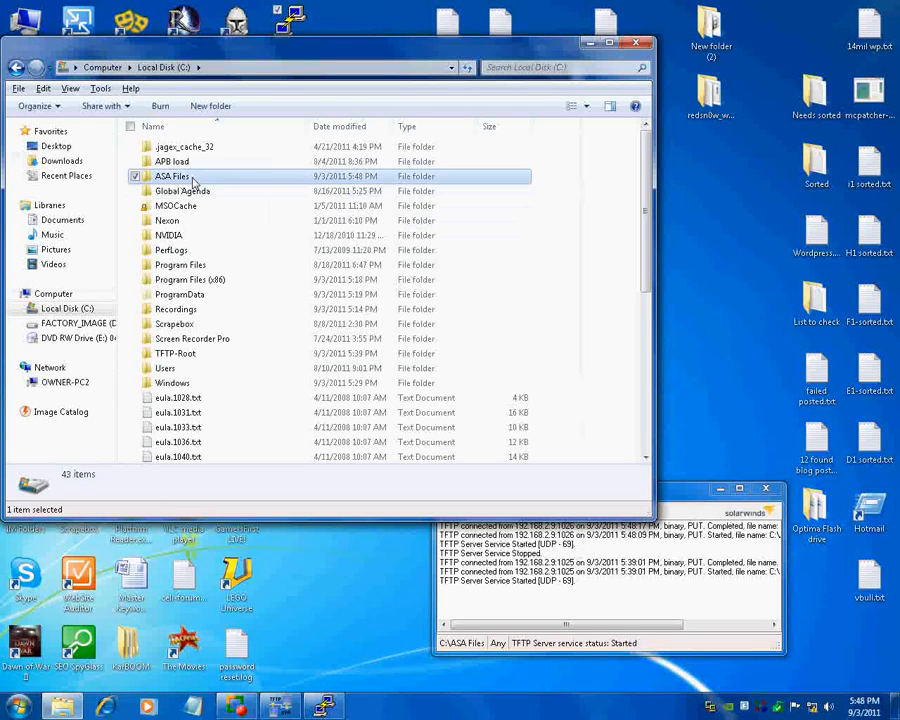
double_click(172, 176)
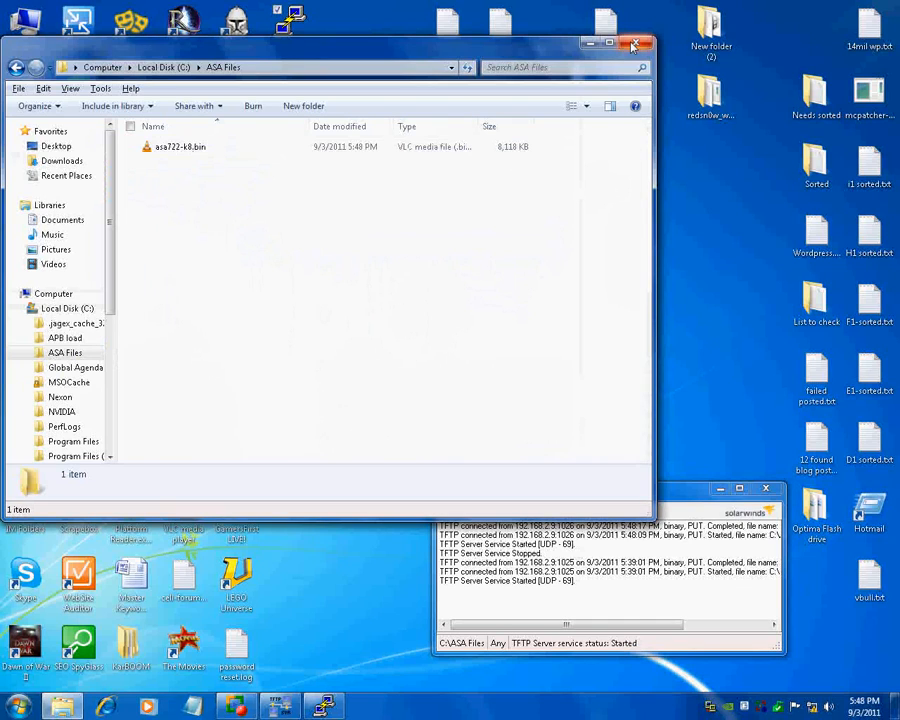
left_click(636, 44)
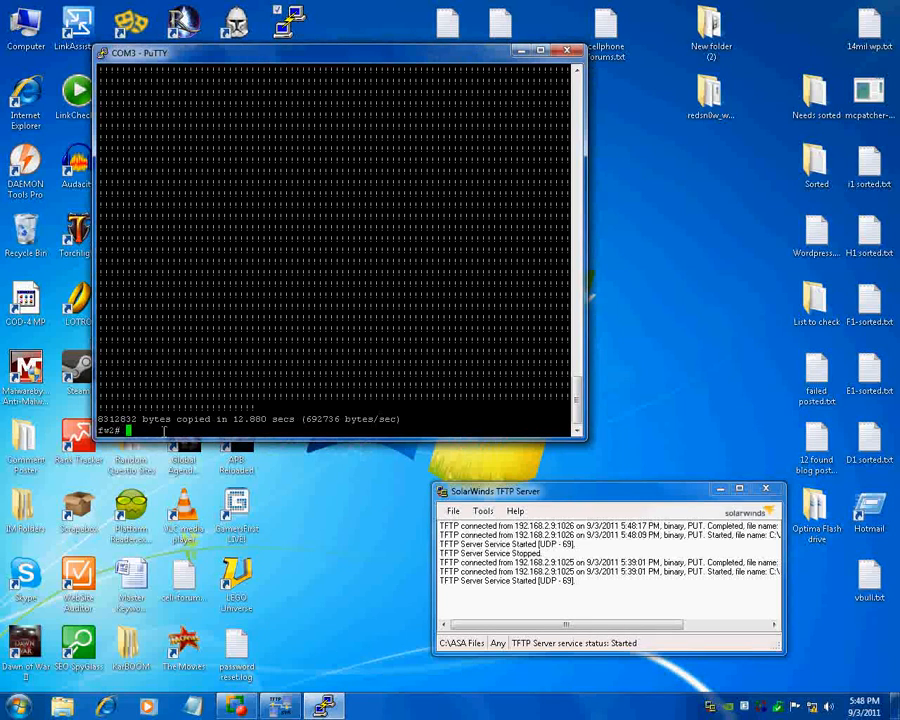
Run copy run tftp with running-config as source and 192.168.2.100 as remote host.
key("enter")
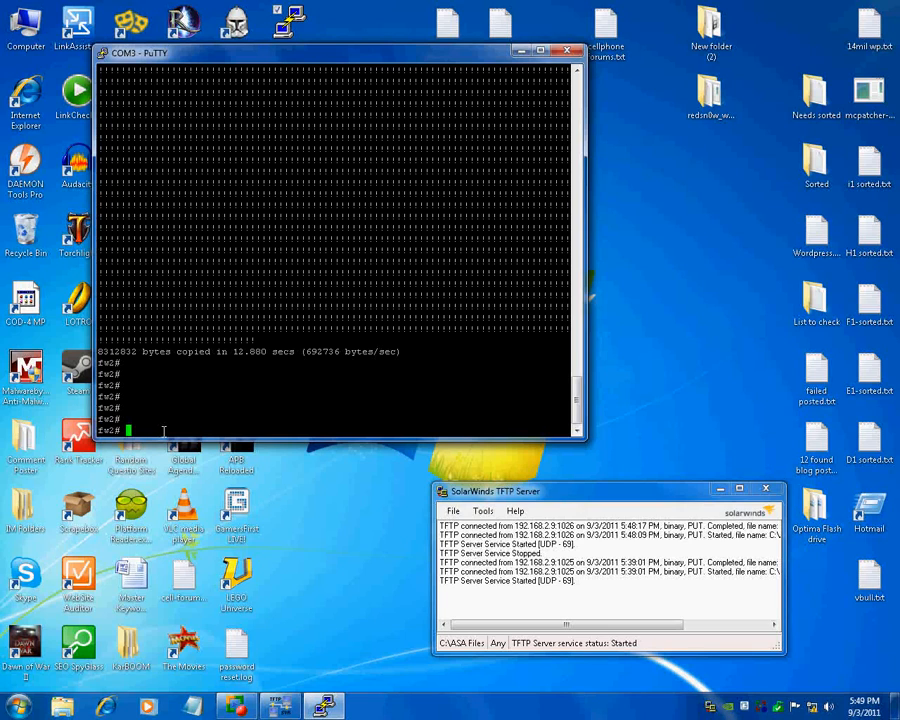
type("copy run tftp")
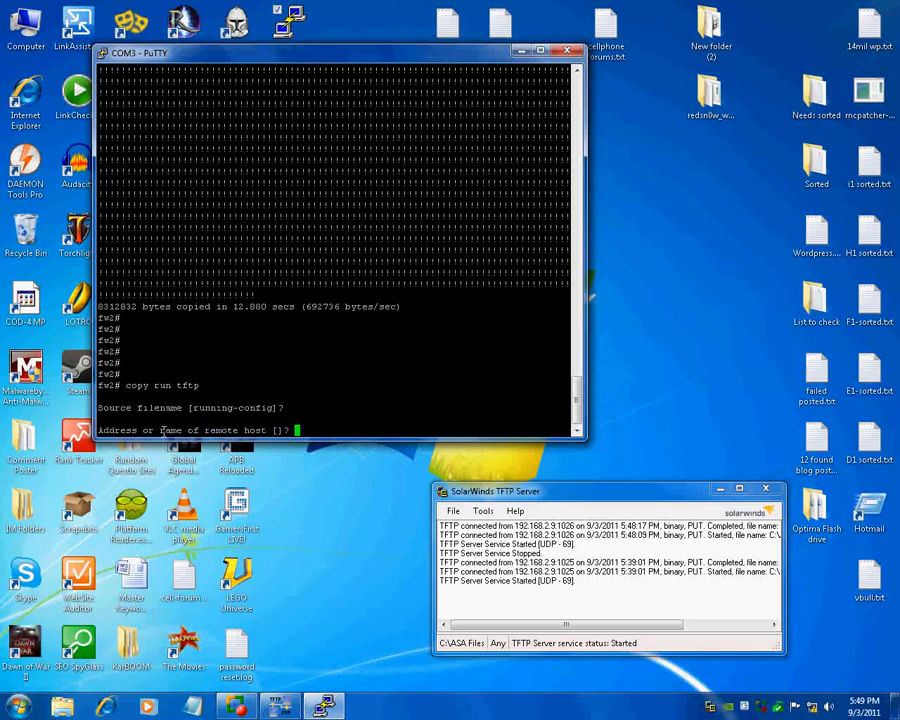
type("192.168.2.100")
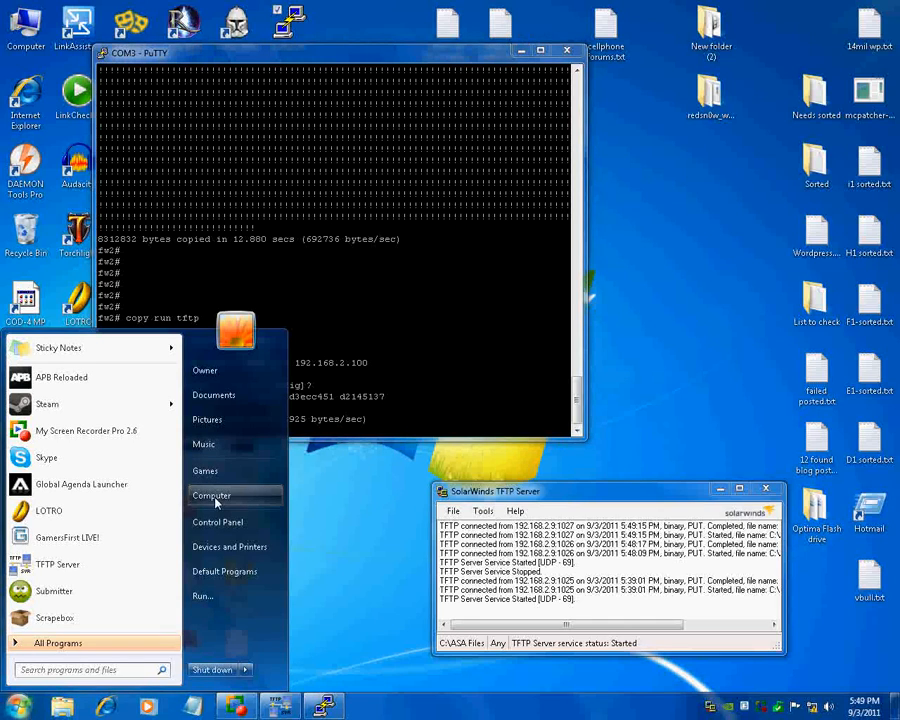
left_click(212, 496)
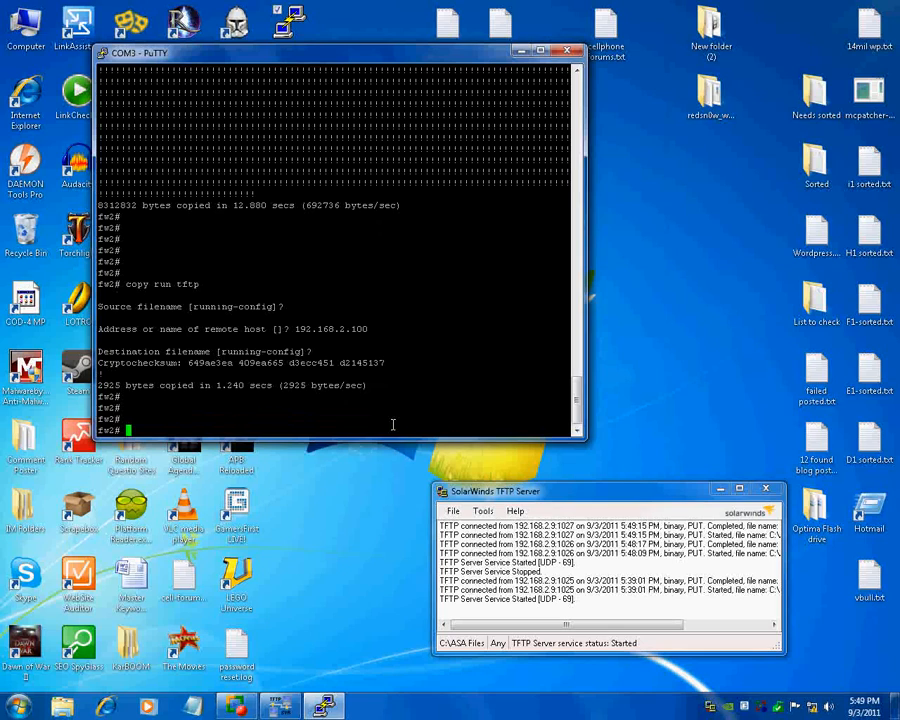
Attempt copy tftp running-config, entering a mistaken host that yields an invalid-argument error.
type("copy tftp r")
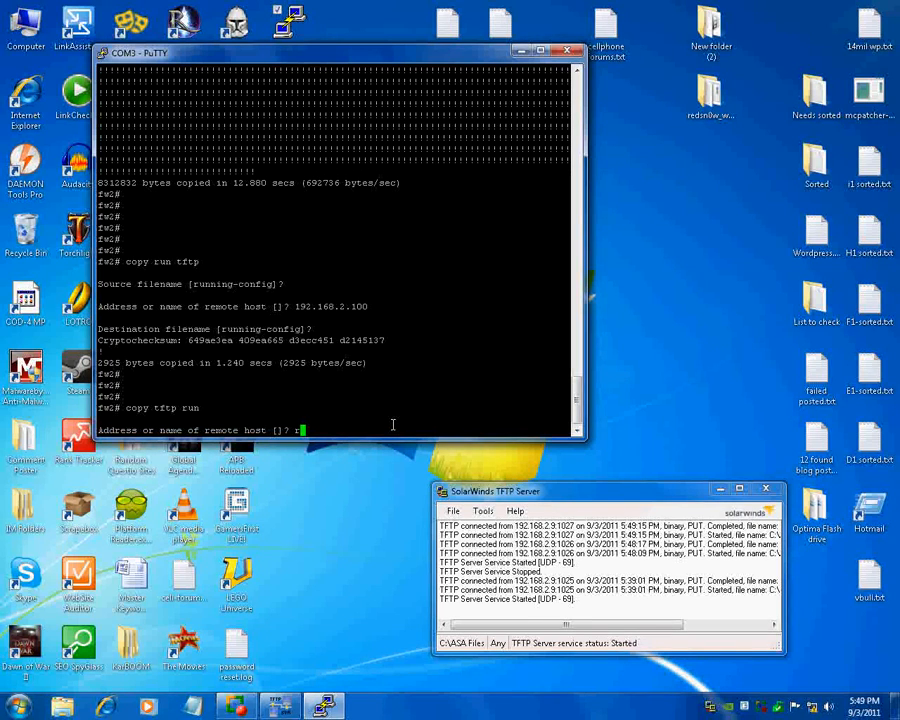
type("unning")
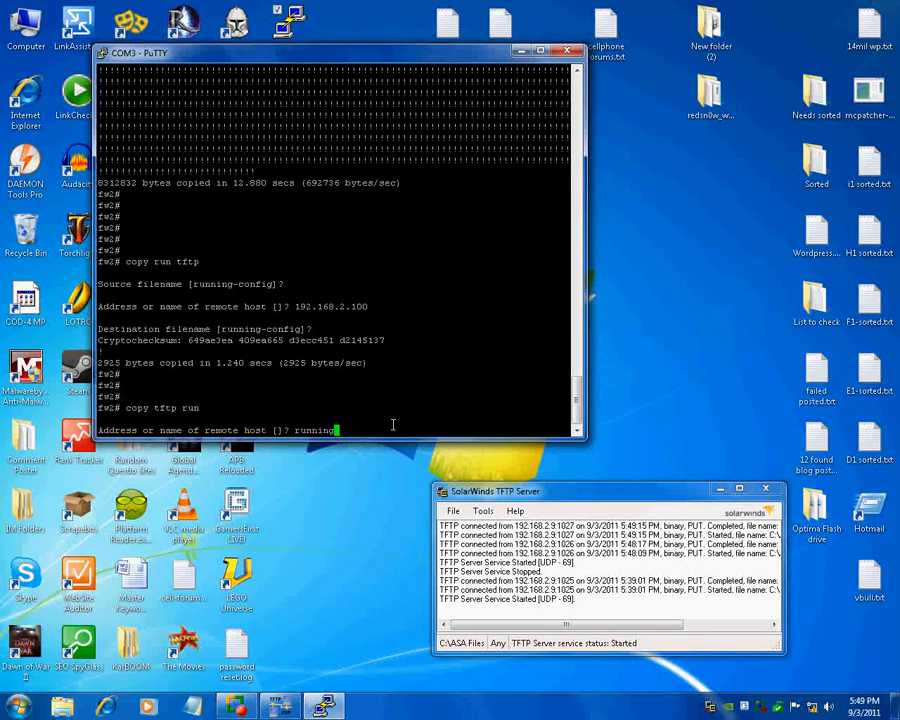
type("-config")
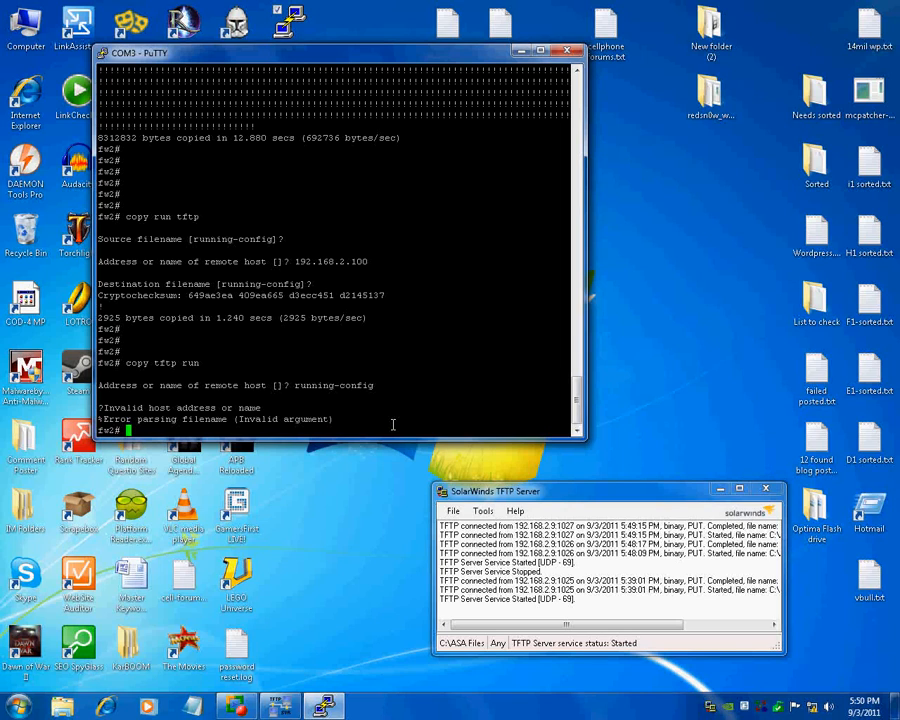
Retry copy tftp run with 192.168.2.100 as the remote host.
type("copy tftp run")
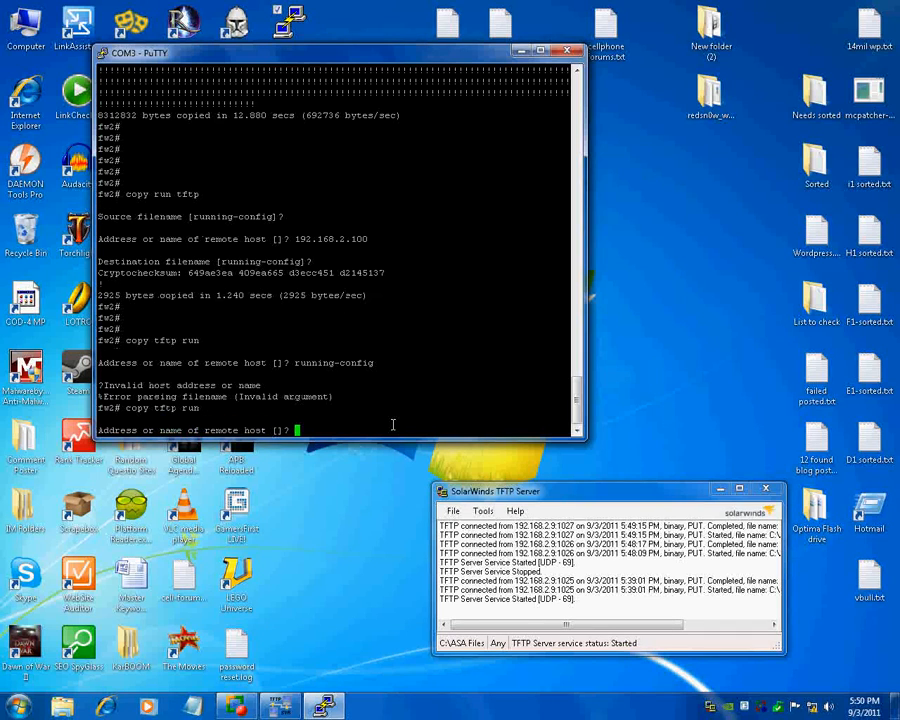
type("192.168.")
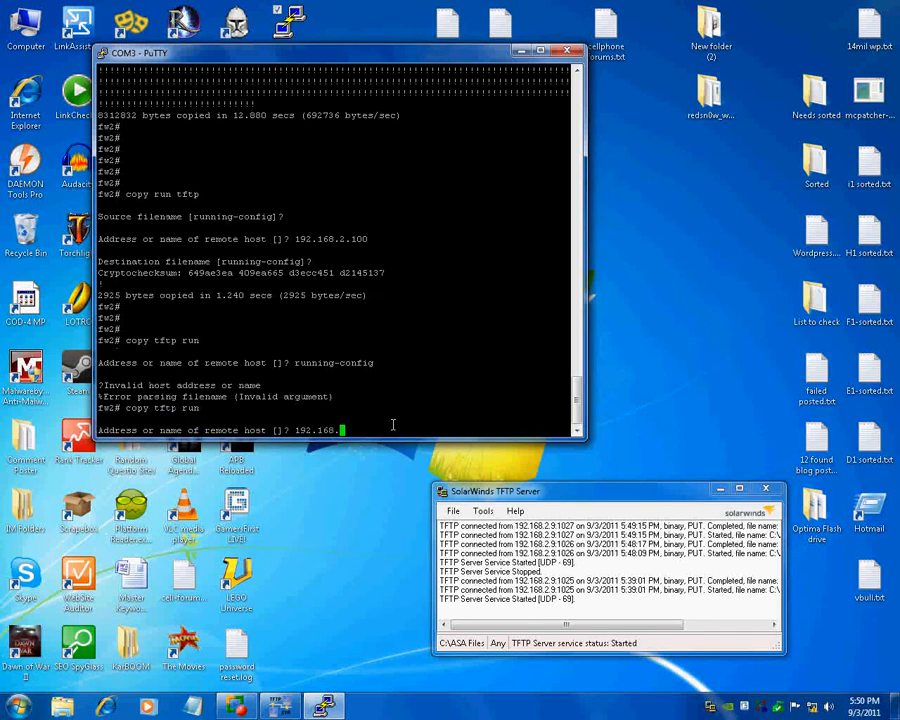